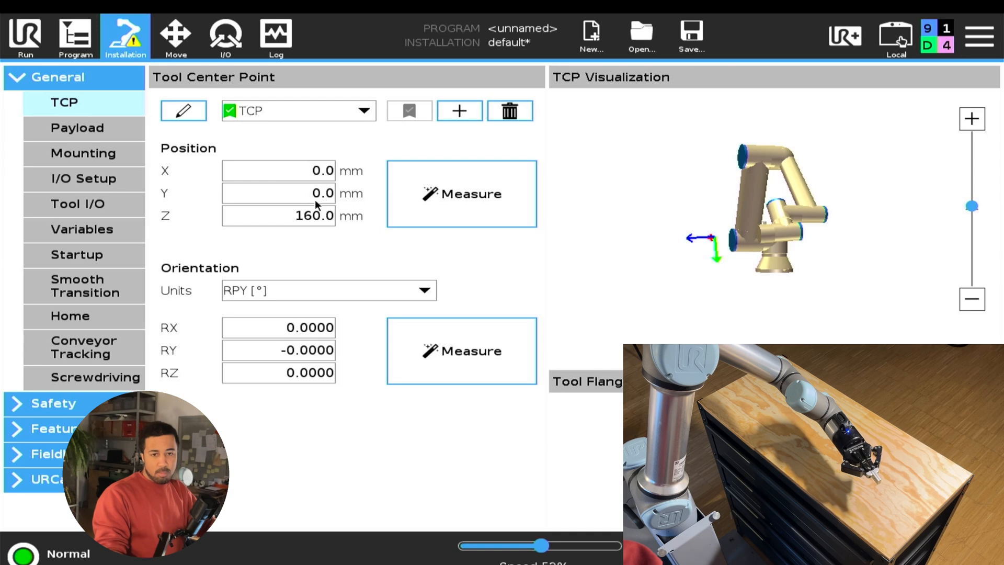
mouse_move(324, 165)
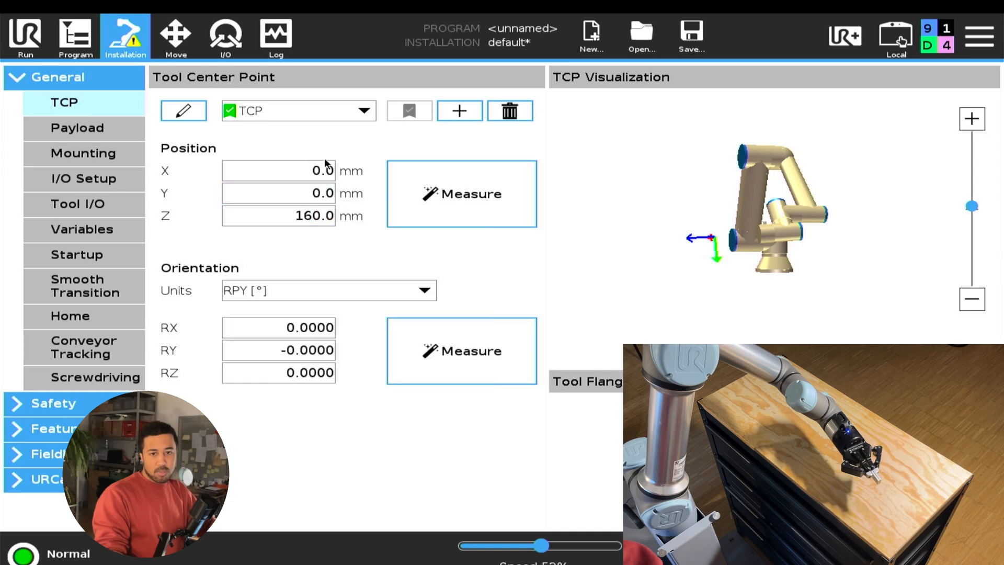
mouse_move(483, 201)
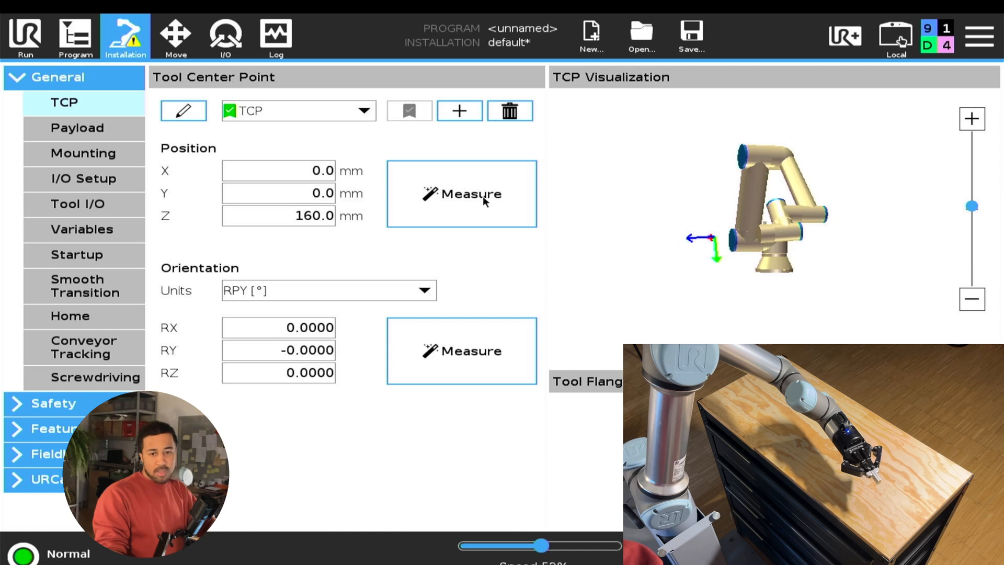
mouse_move(422, 205)
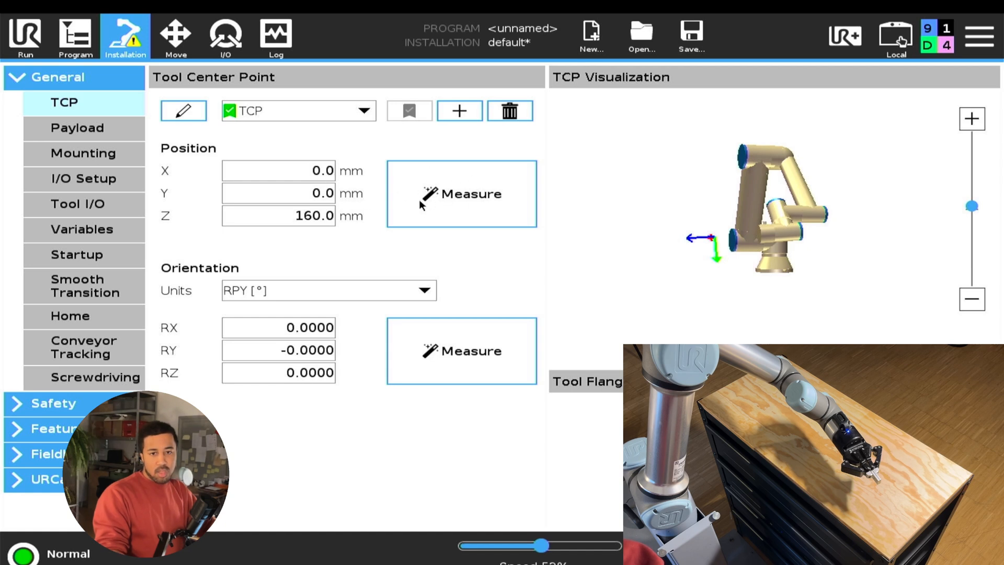
mouse_move(423, 215)
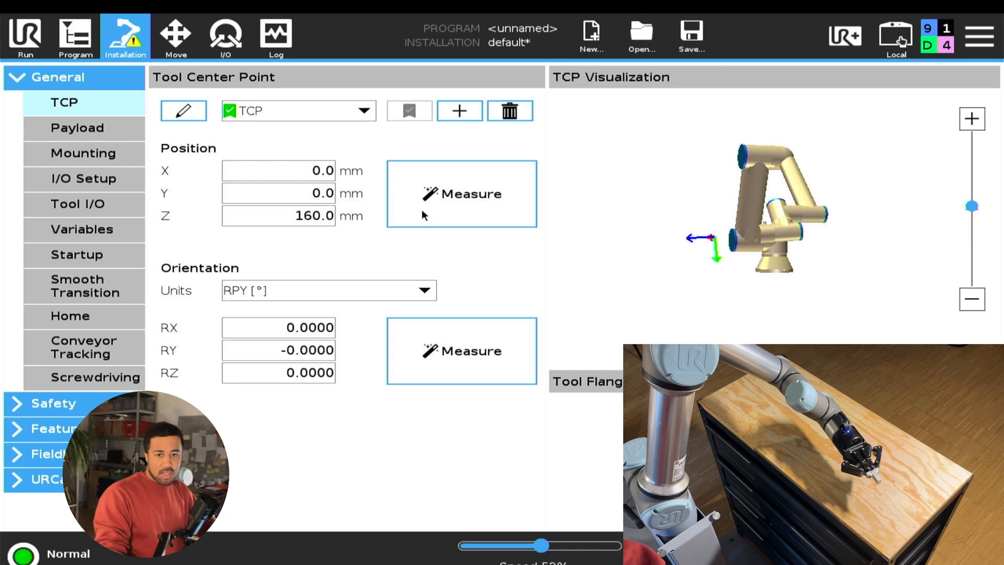
mouse_move(333, 216)
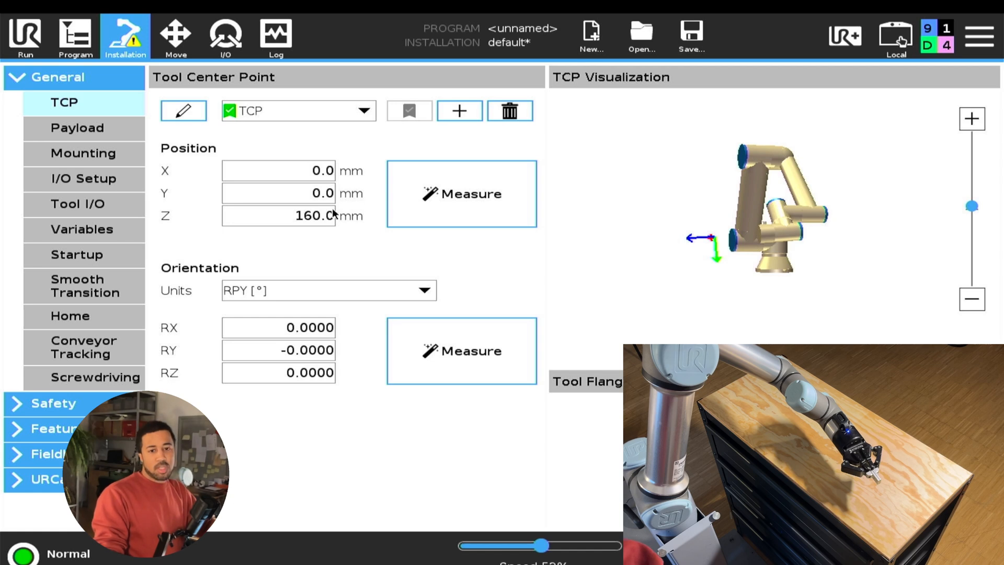
mouse_move(338, 212)
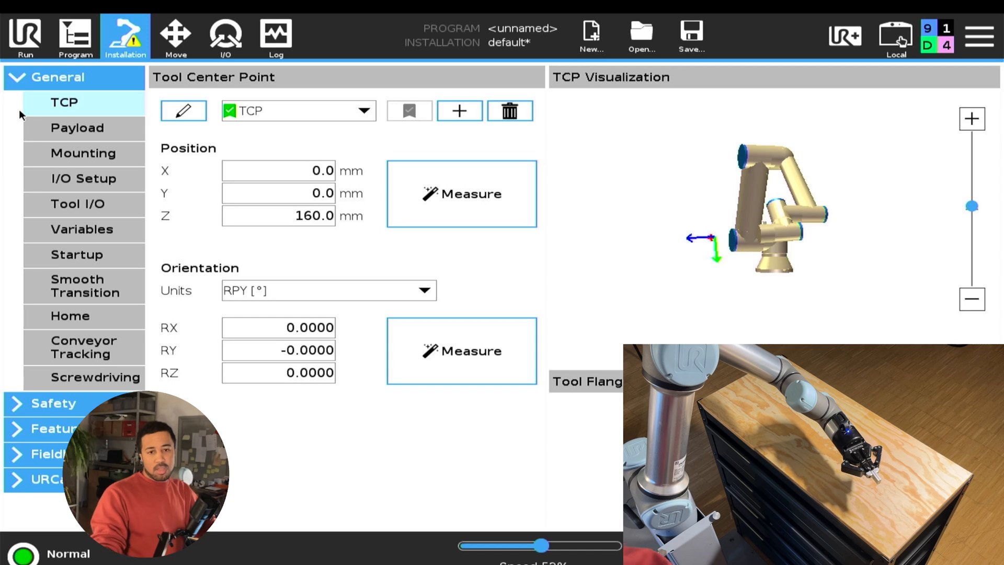
mouse_move(396, 202)
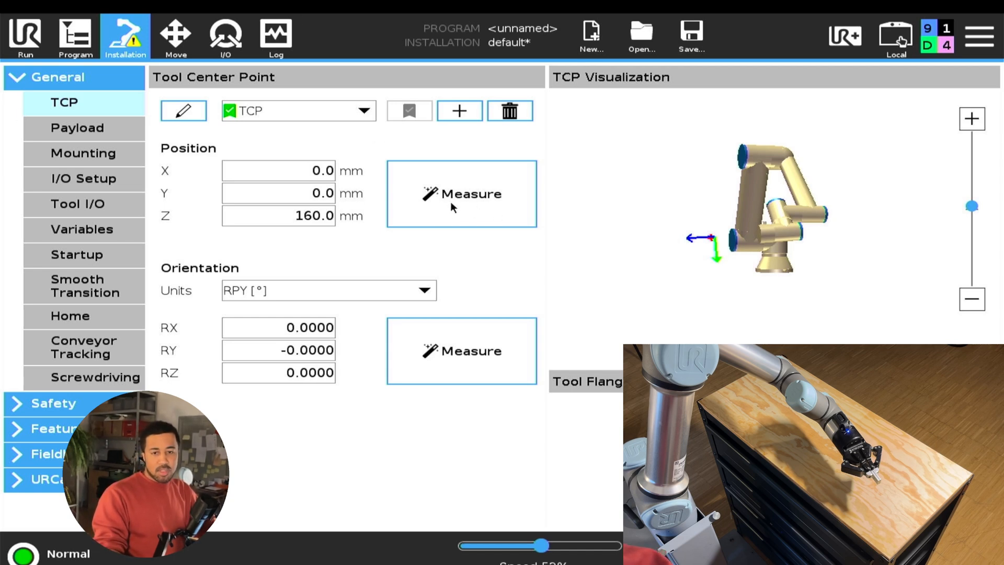
mouse_move(449, 204)
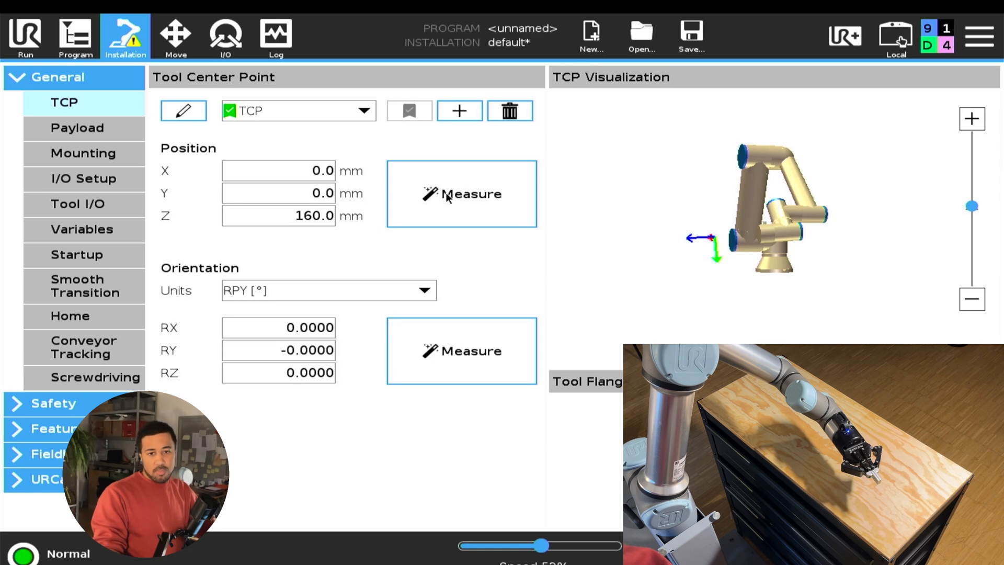
mouse_move(344, 185)
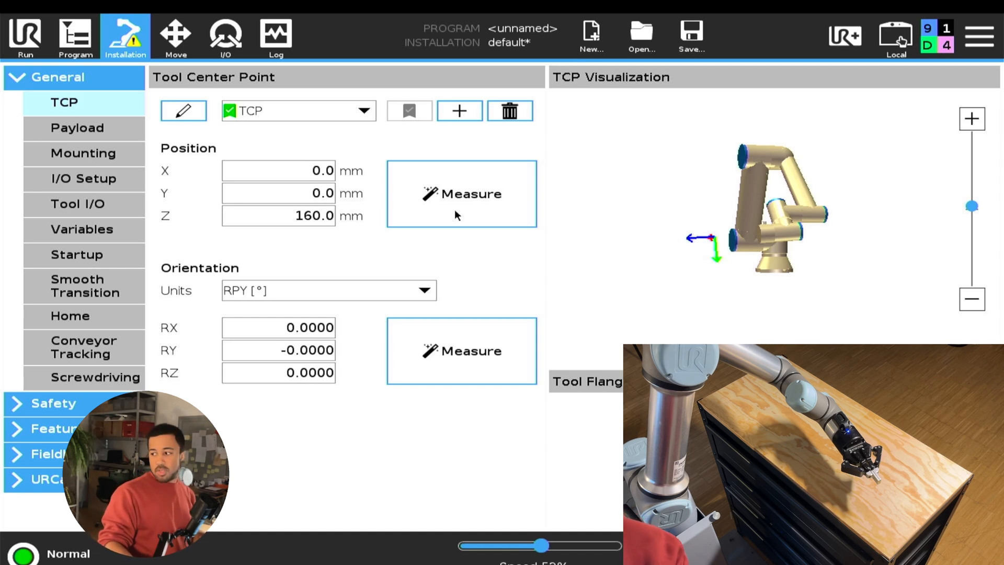
mouse_move(541, 242)
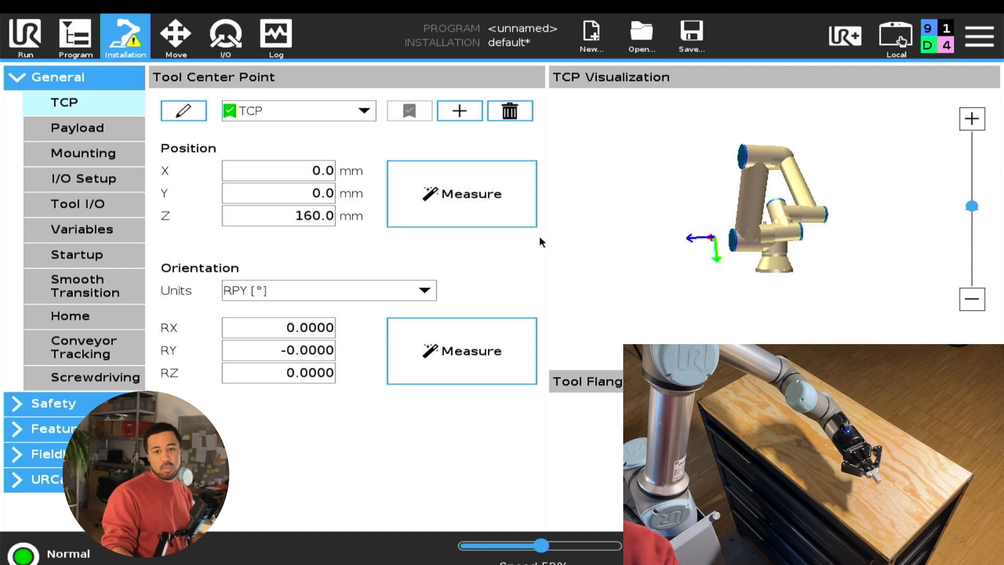
mouse_move(598, 244)
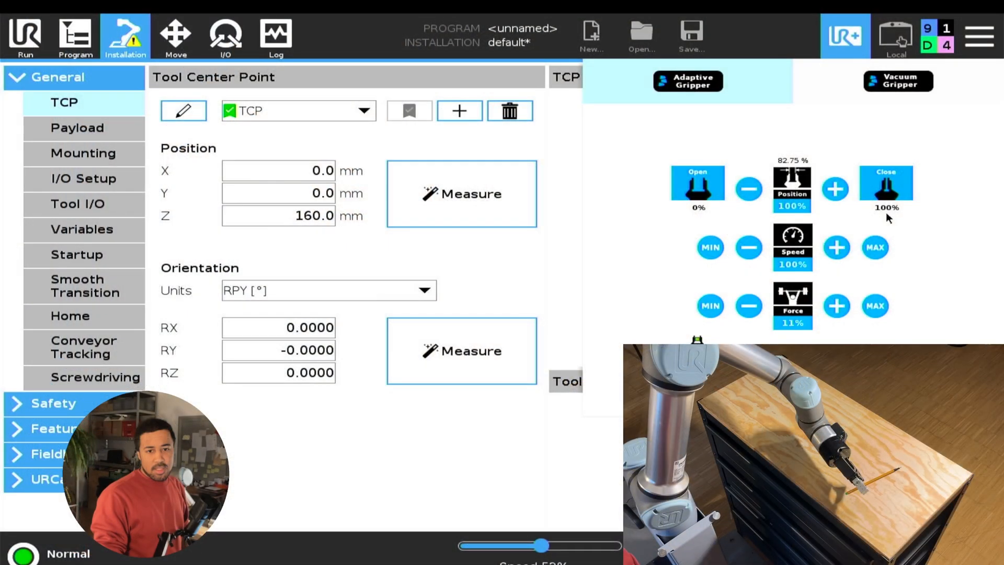
mouse_move(830, 88)
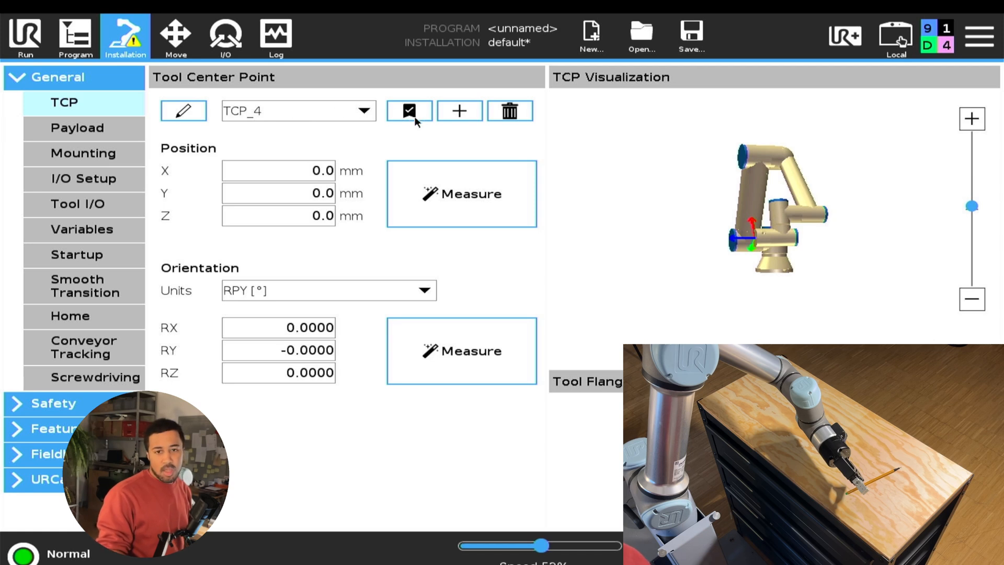
- Make TCP_4 the default tool center point
click(409, 110)
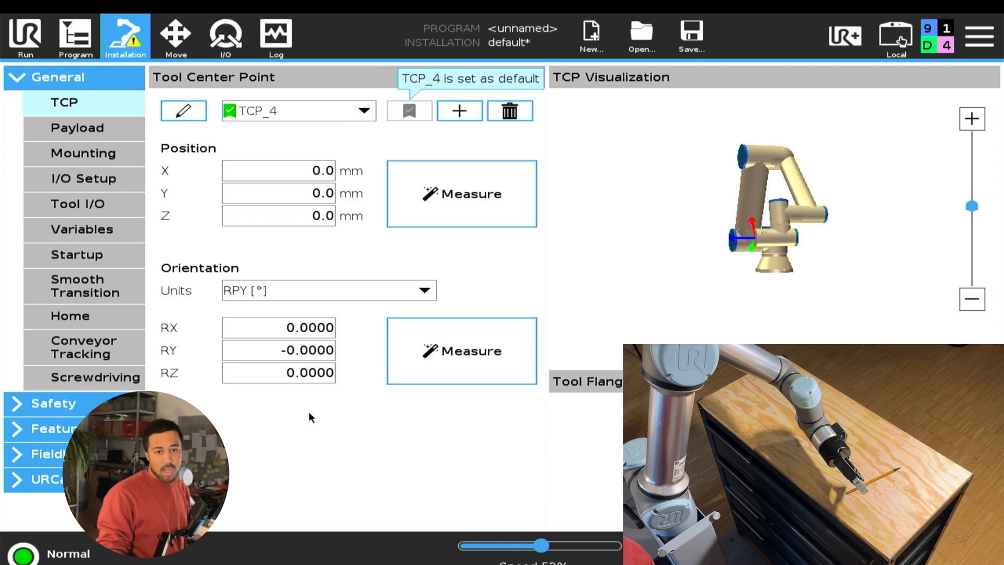
mouse_move(474, 230)
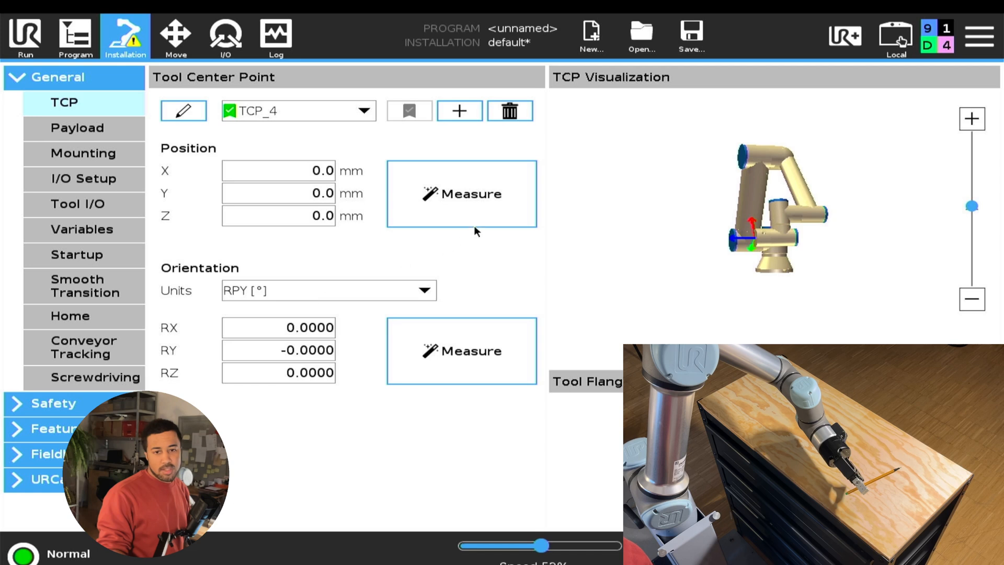
mouse_move(474, 203)
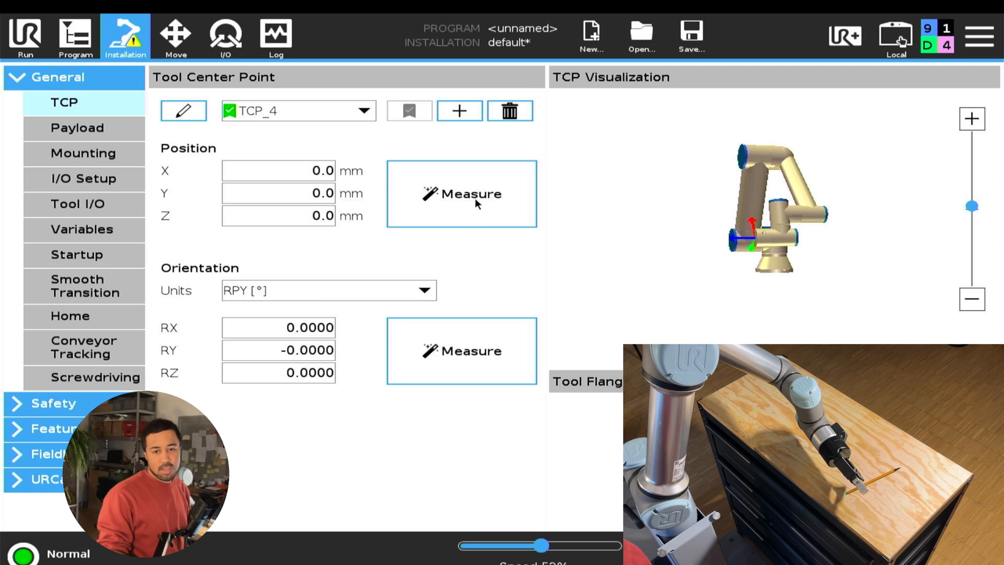
- Start the position Measure wizard for TCP_4, requiring four teach points
click(460, 194)
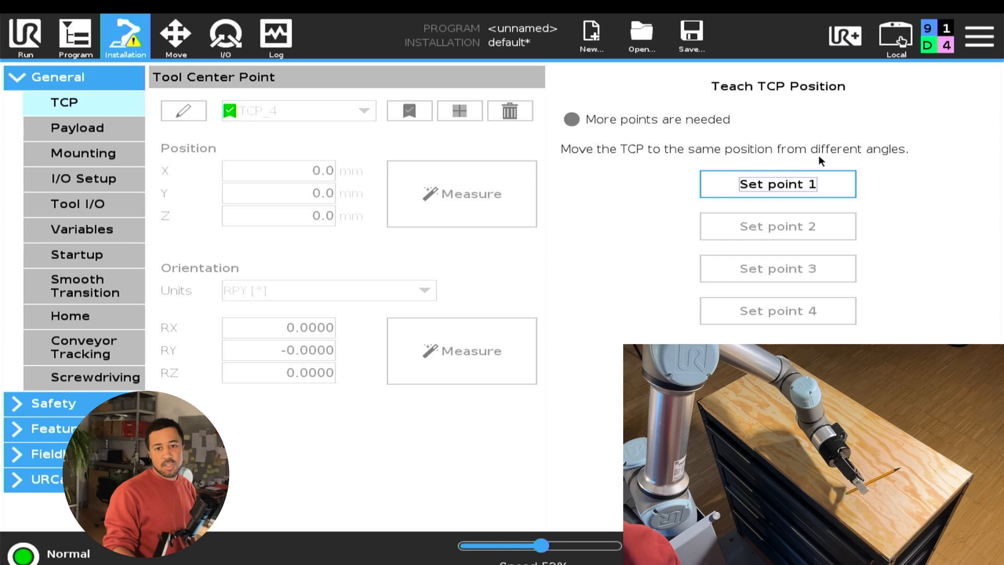
mouse_move(890, 163)
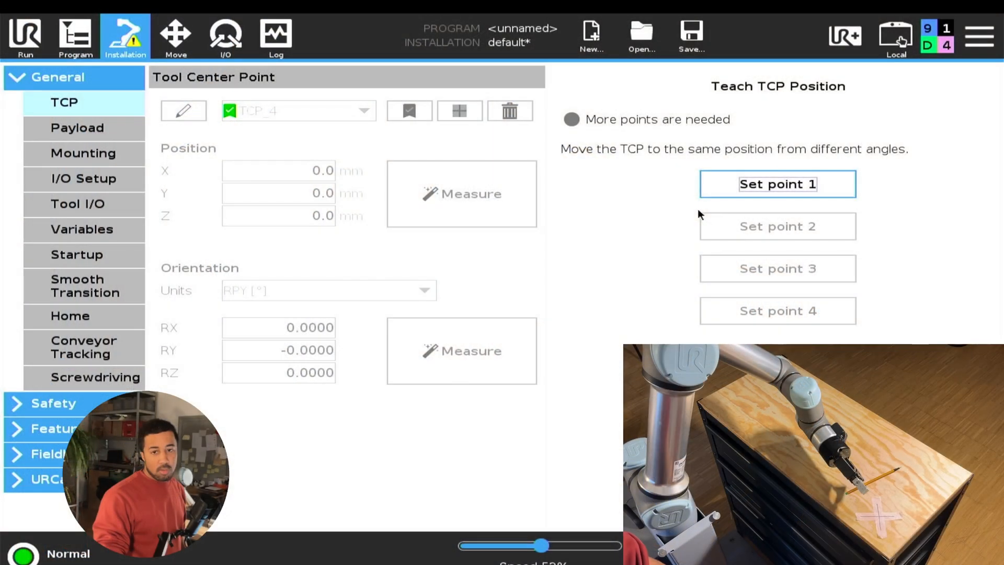
mouse_move(809, 208)
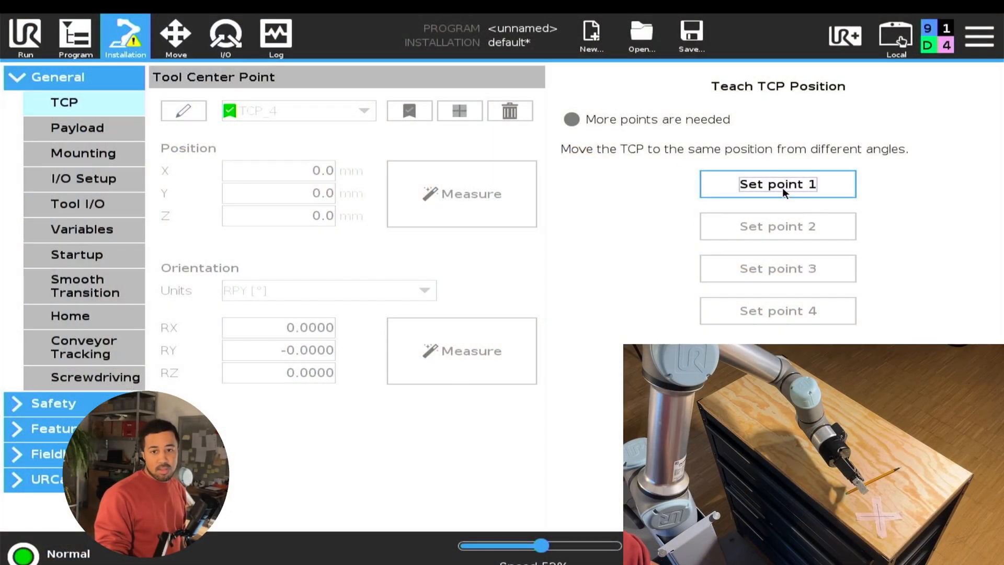
- Start Set point 1 and jog in the Base frame toward the marked X
click(175, 36)
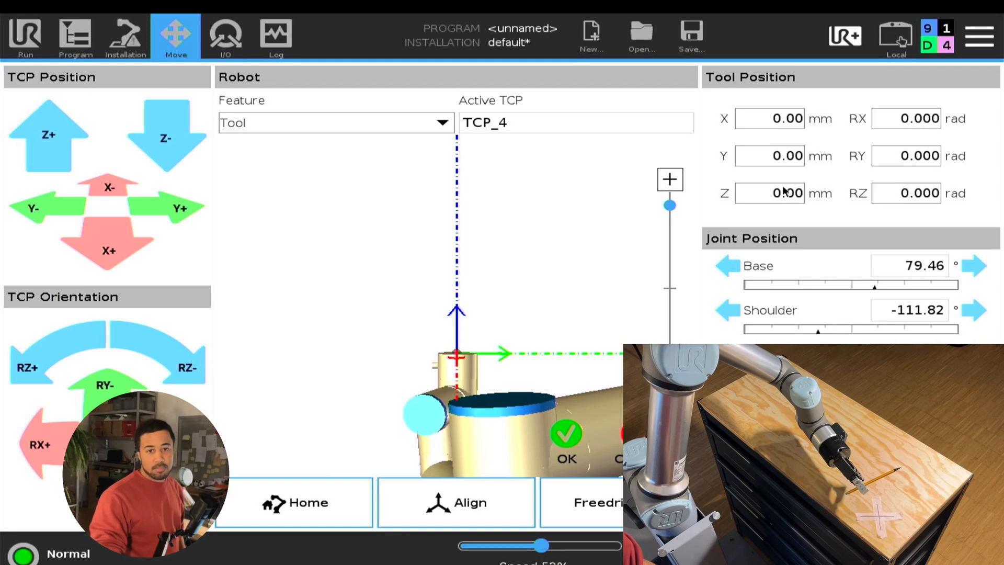
click(332, 122)
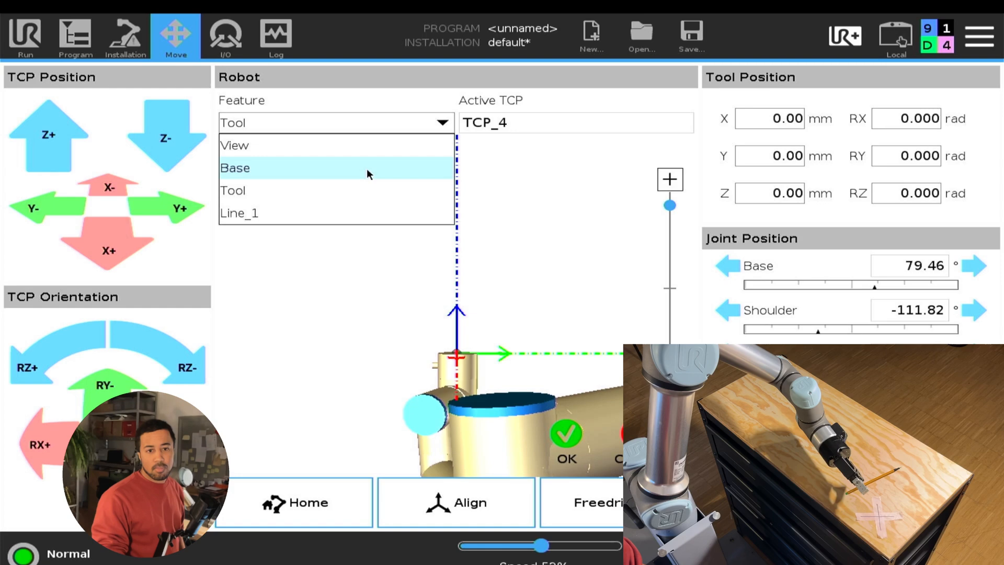
click(236, 168)
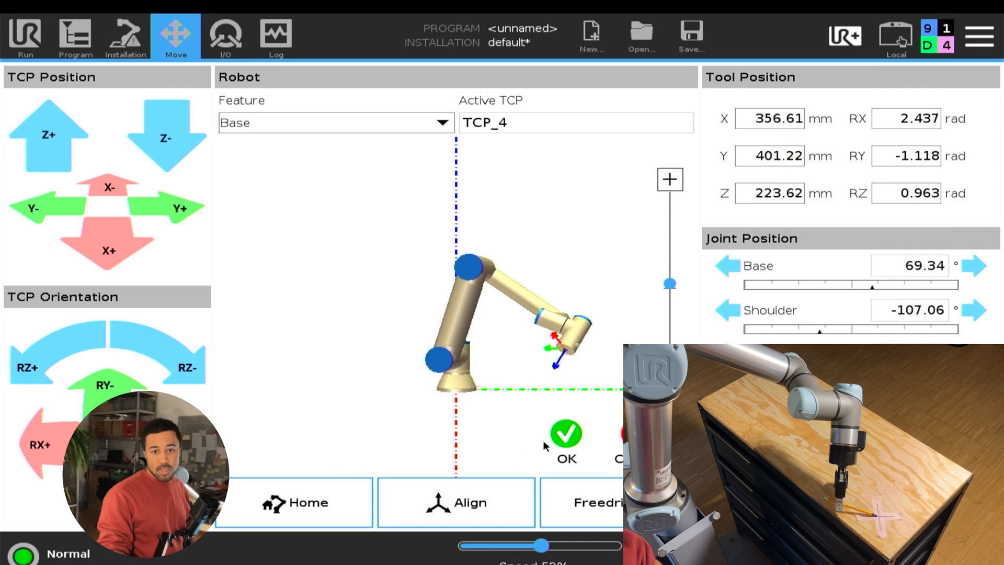
- Record point 1 and start positioning the arm for point 2 from a new angle
click(124, 37)
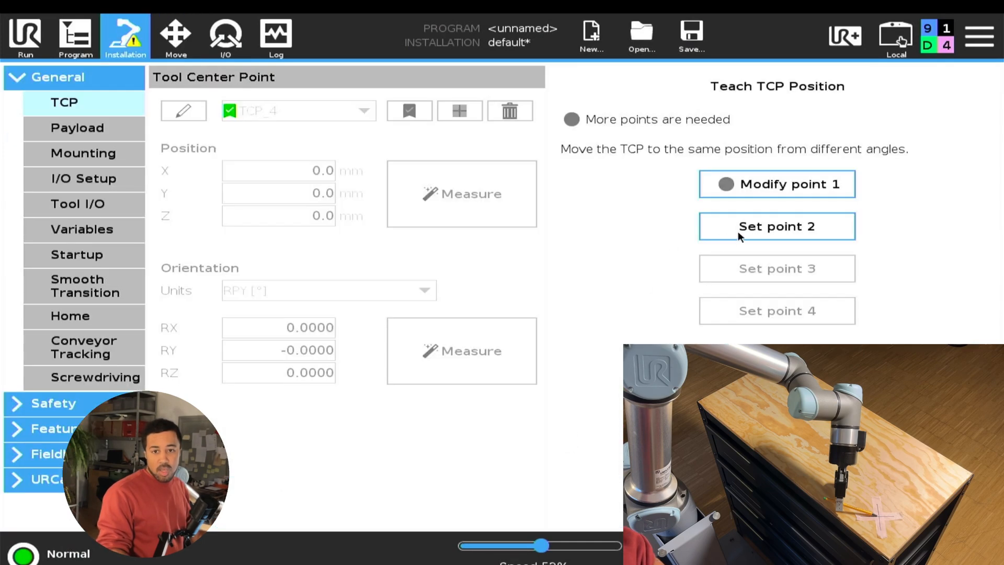
click(175, 37)
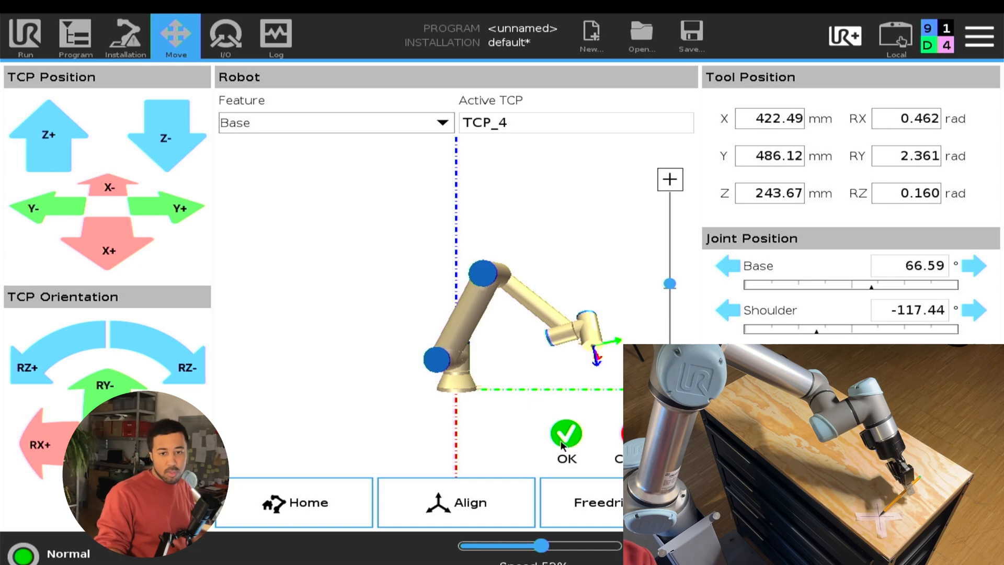
- Record point 2, then freedrive the pen onto the cross and record point 3
click(124, 36)
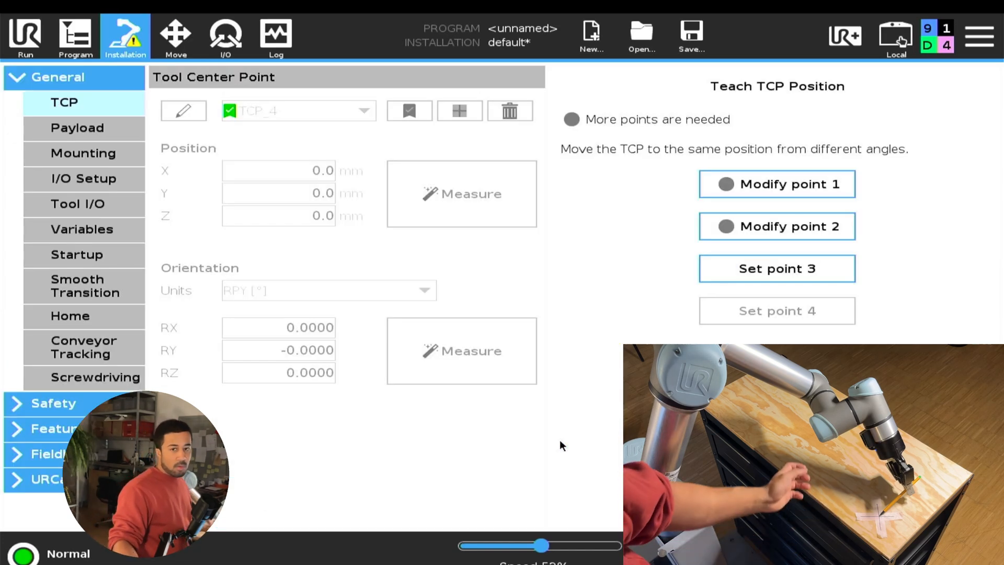
click(175, 37)
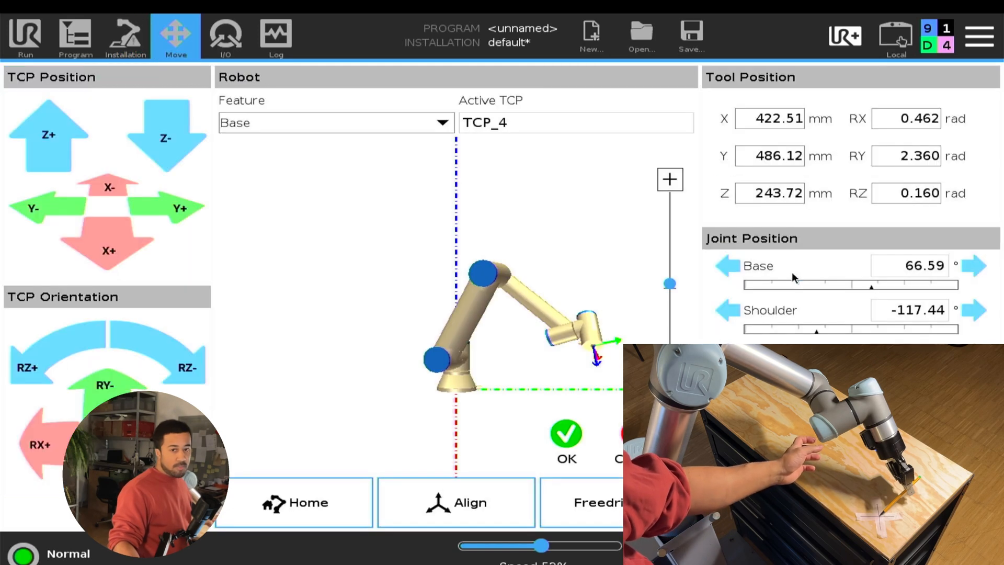
click(595, 502)
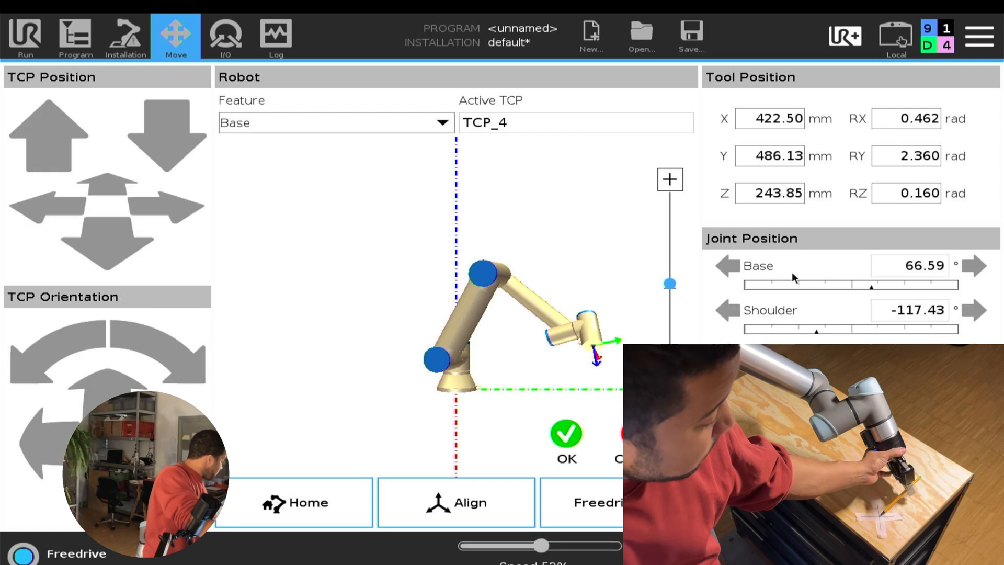
click(598, 502)
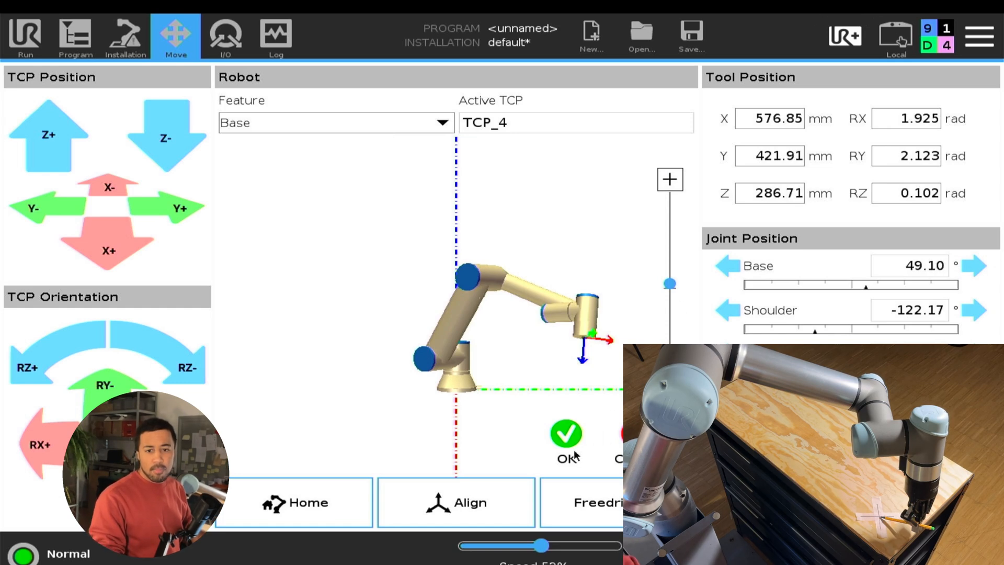
click(125, 37)
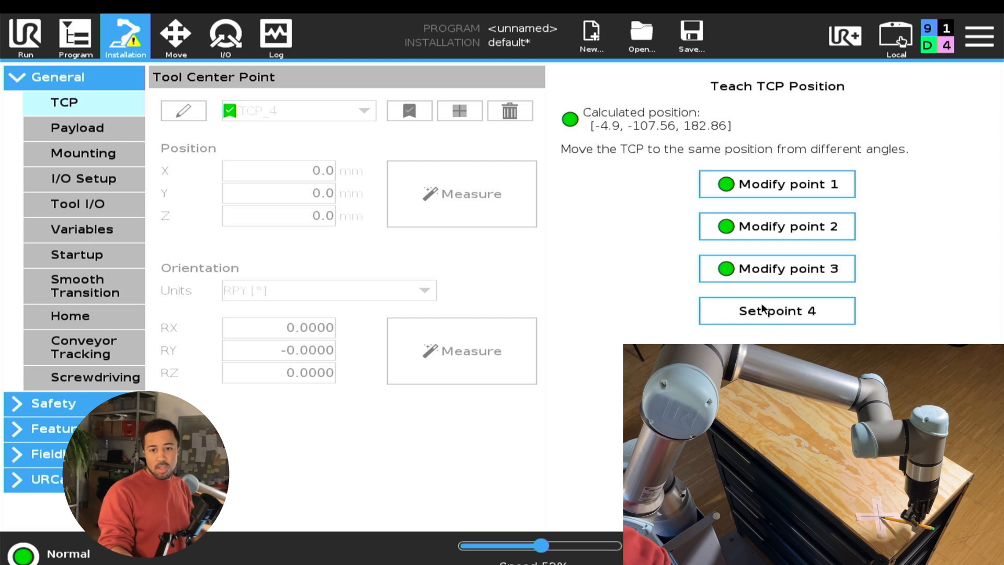
mouse_move(889, 306)
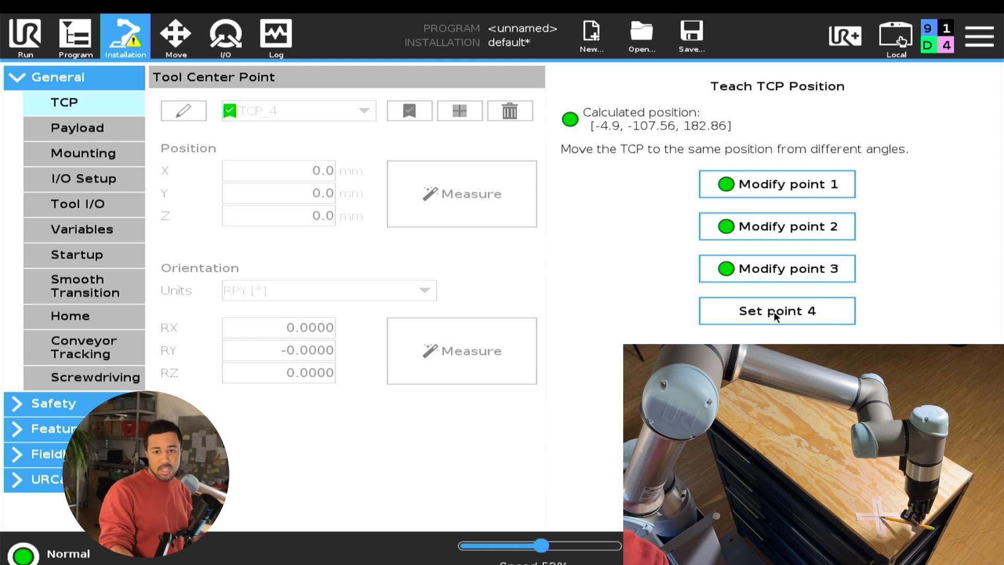
- Record point 4, giving calculated position -4.1, -107.36, 180.98
click(175, 36)
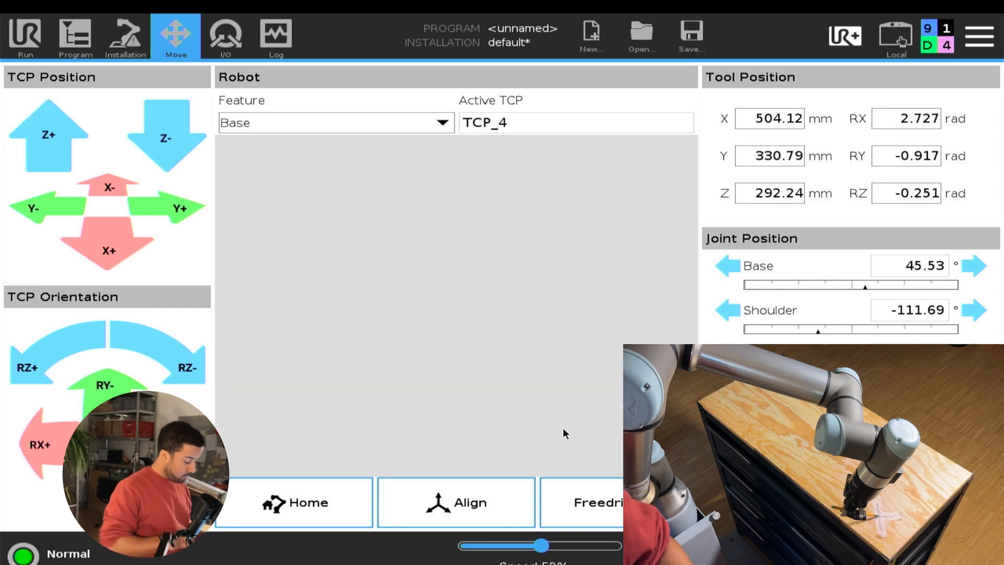
click(124, 36)
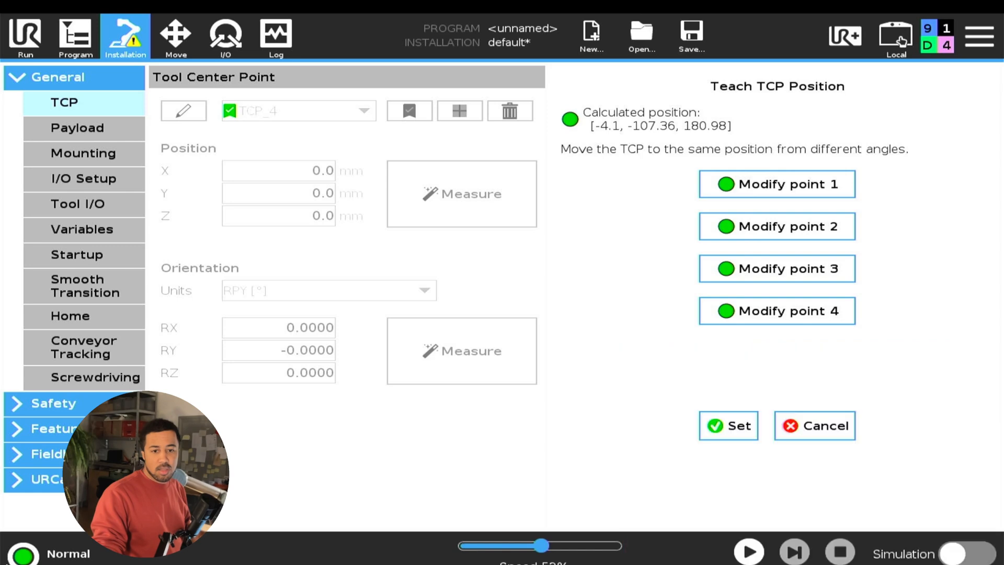
mouse_move(697, 418)
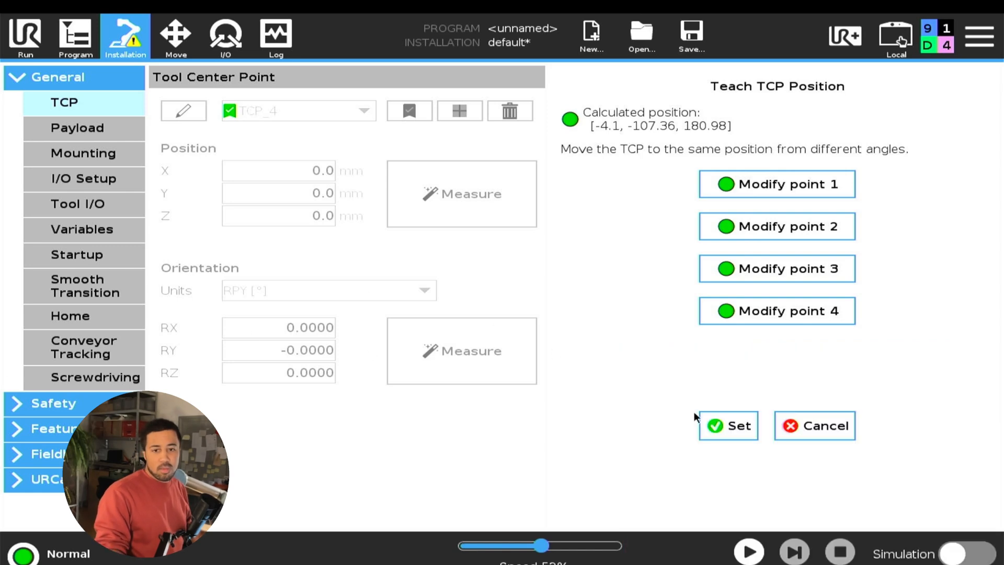
- Set TCP_4's position to X -4.1, Y -107.36, Z 180.98 mm
click(727, 426)
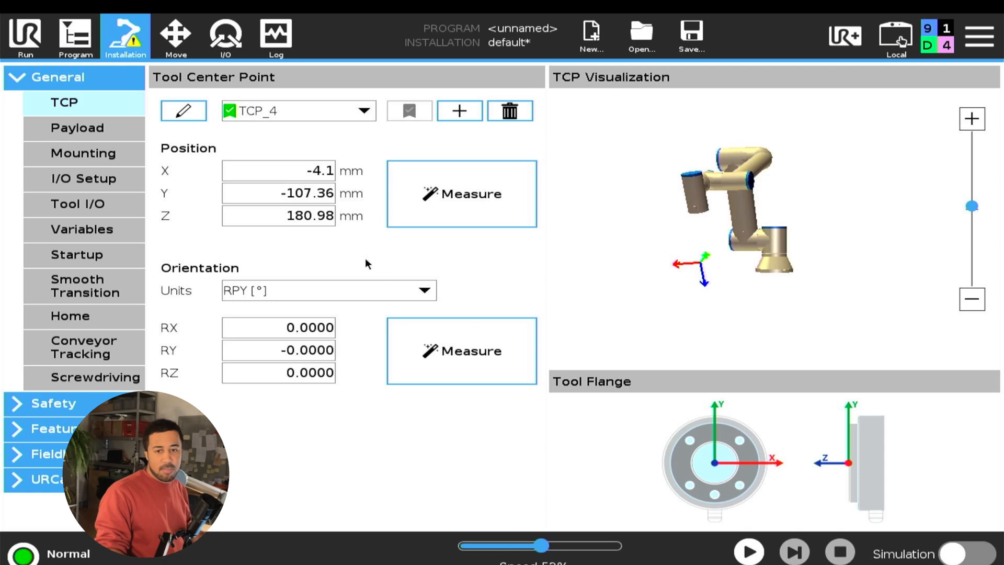
mouse_move(296, 181)
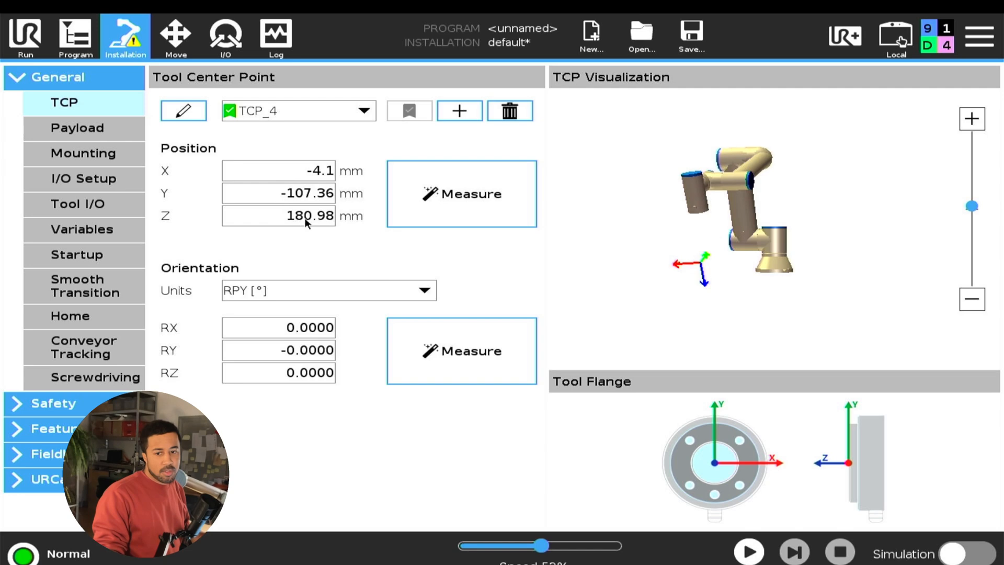
mouse_move(318, 204)
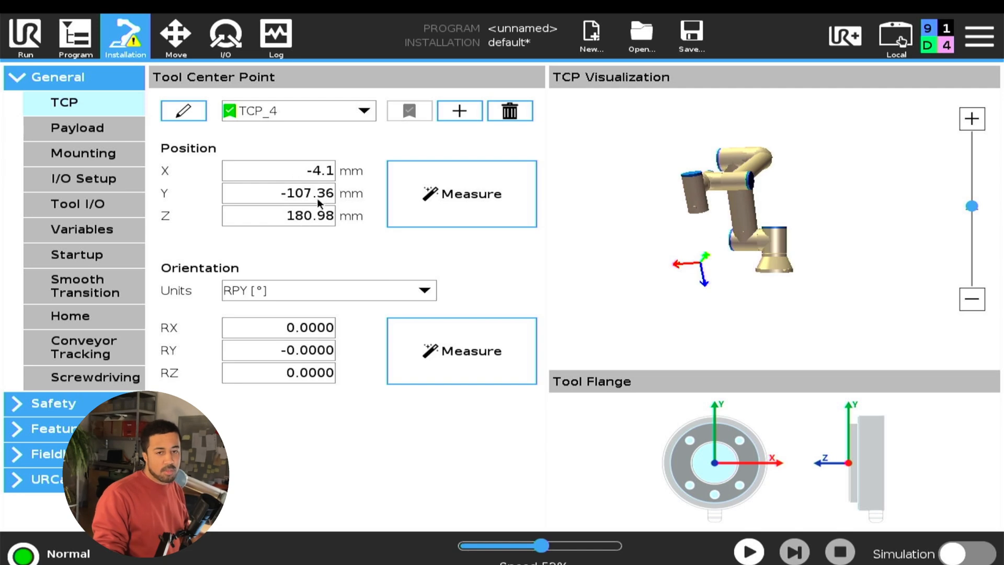
mouse_move(308, 181)
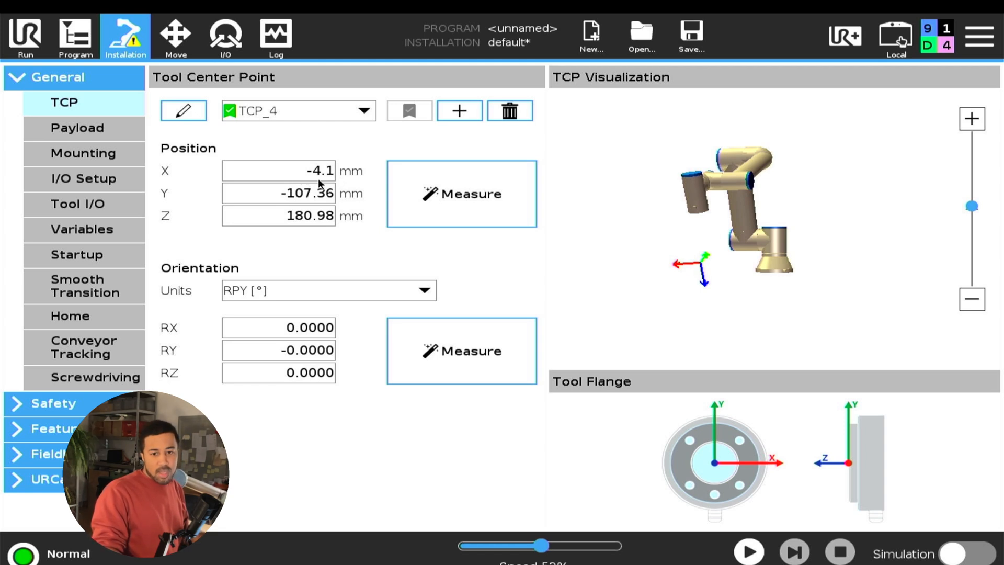
mouse_move(58, 506)
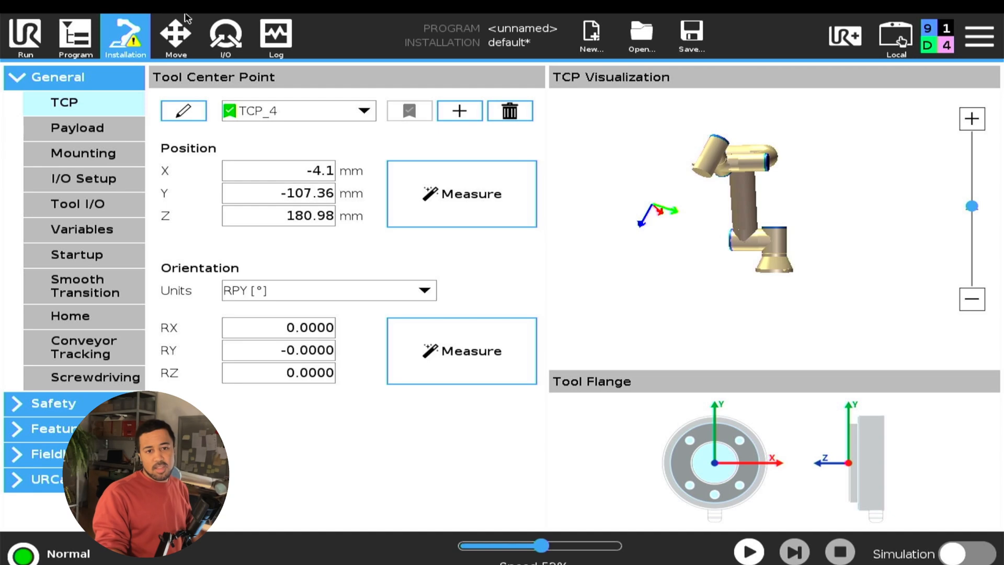
- Jog the arm so the pen stands vertical with its tip on the taped cross
click(174, 37)
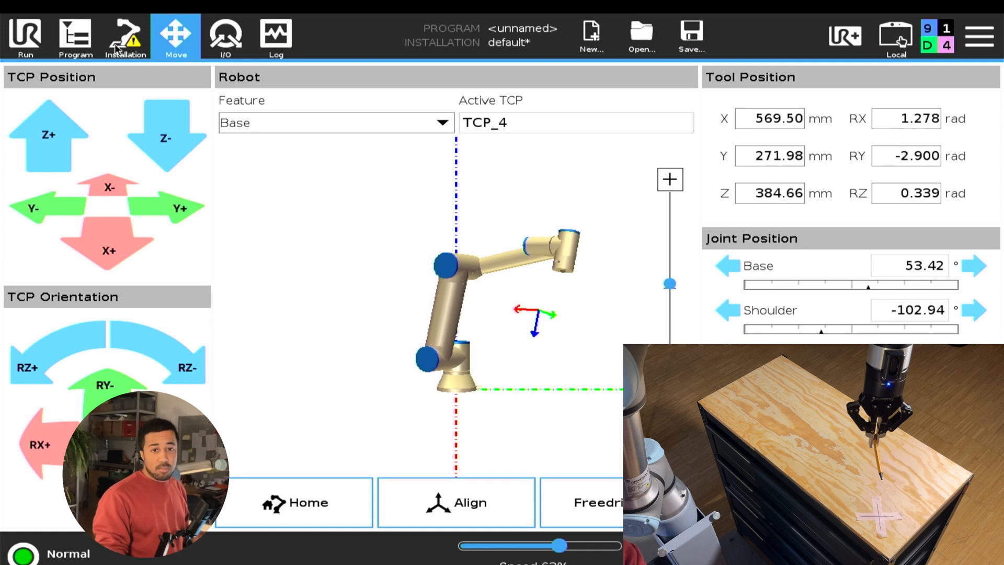
- Browse the installation Features and return to TCP_4's settings under General > TCP
click(126, 37)
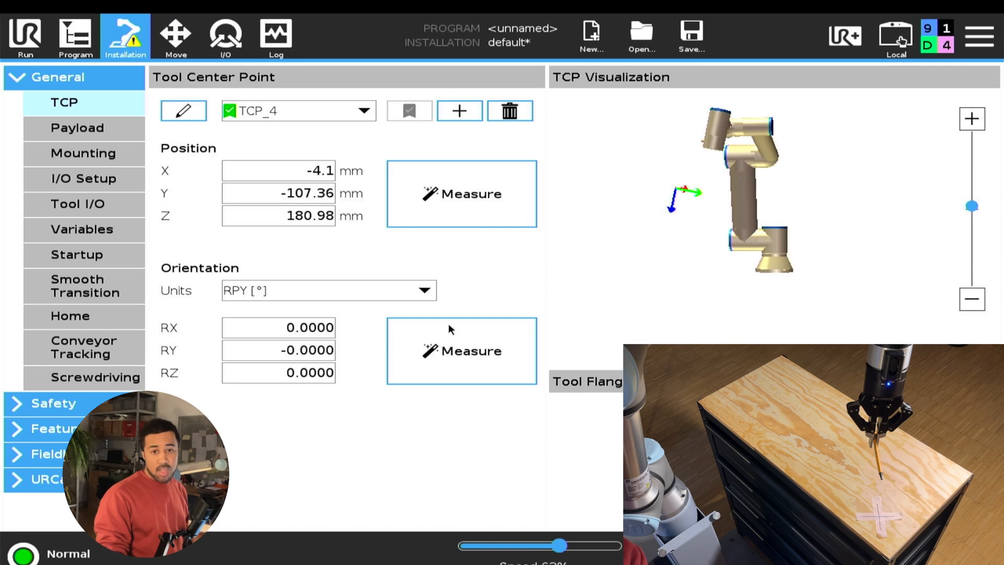
mouse_move(512, 278)
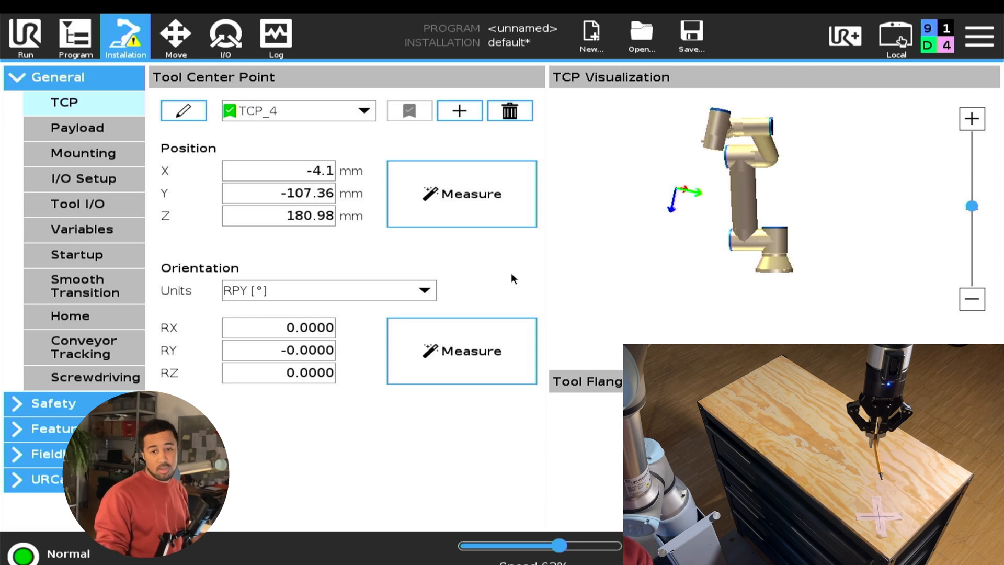
mouse_move(314, 265)
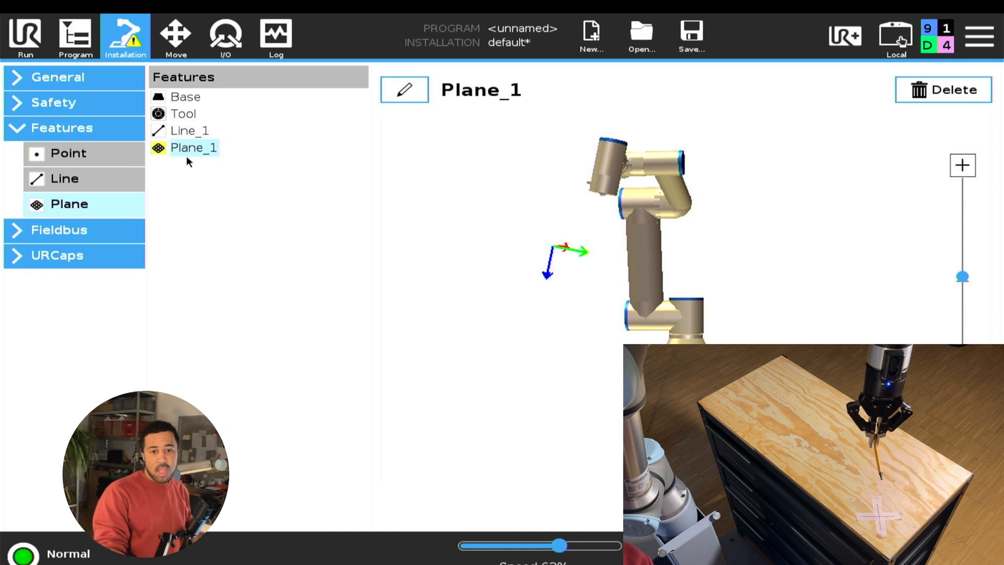
mouse_move(198, 141)
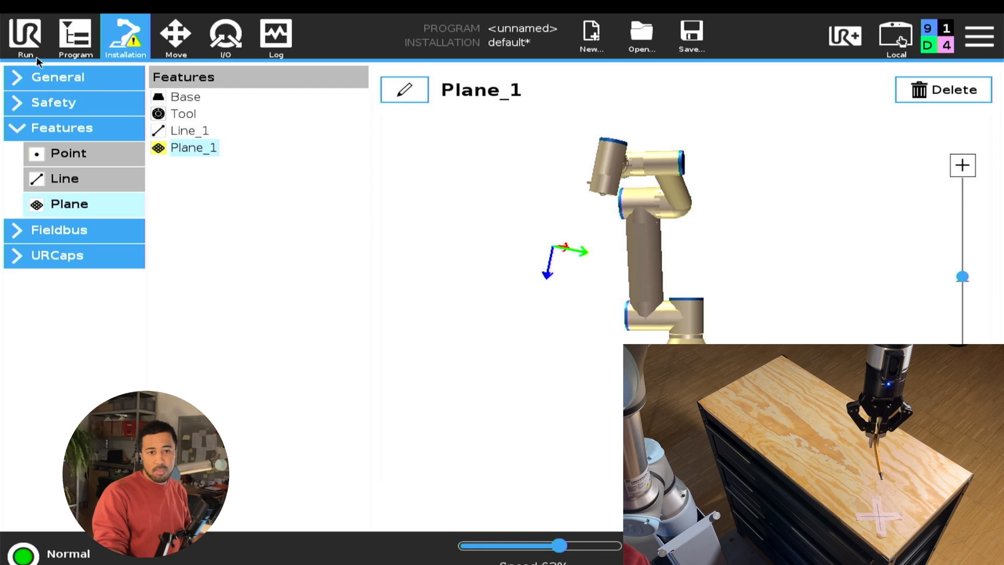
click(58, 77)
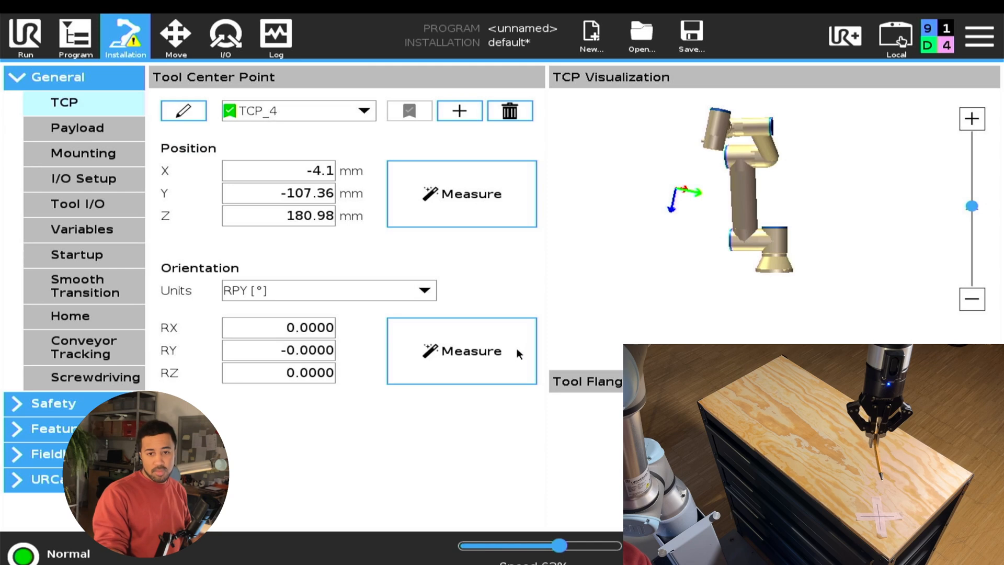
mouse_move(524, 323)
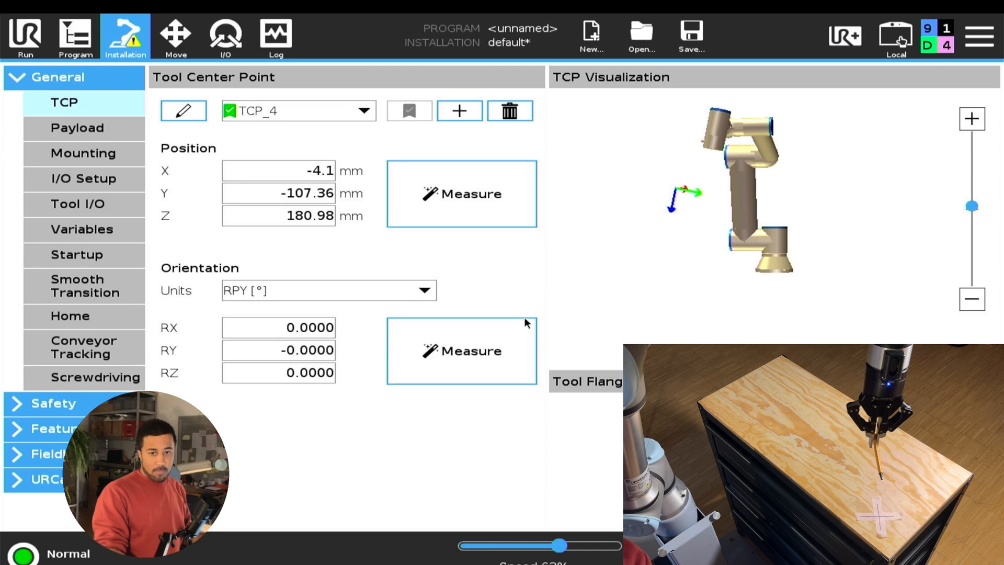
- Start the orientation Measure wizard for TCP_4 with Base as the reference feature
click(459, 110)
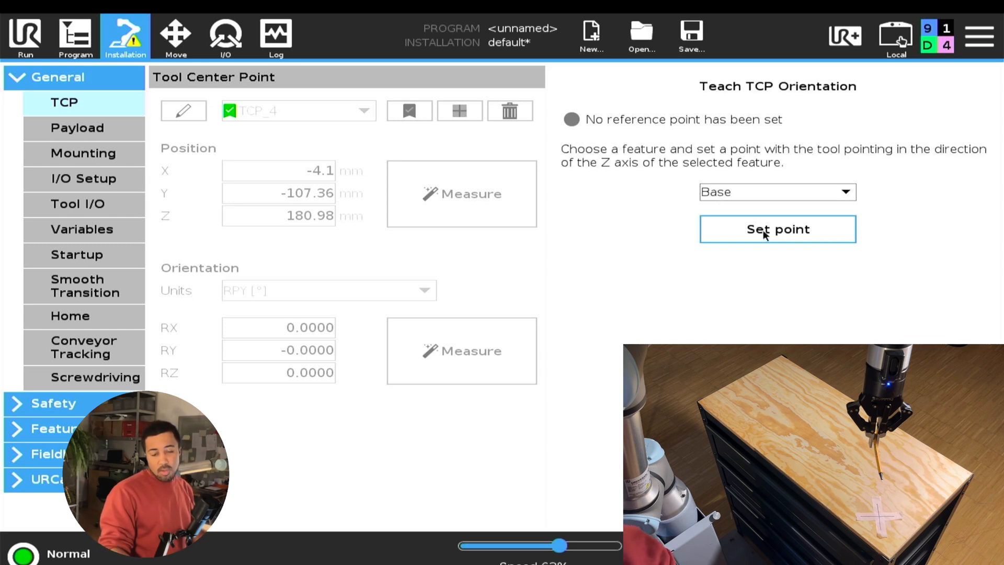
- Teach the pen's Base Z pointing direction as the orientation reference for TCP_4
click(174, 35)
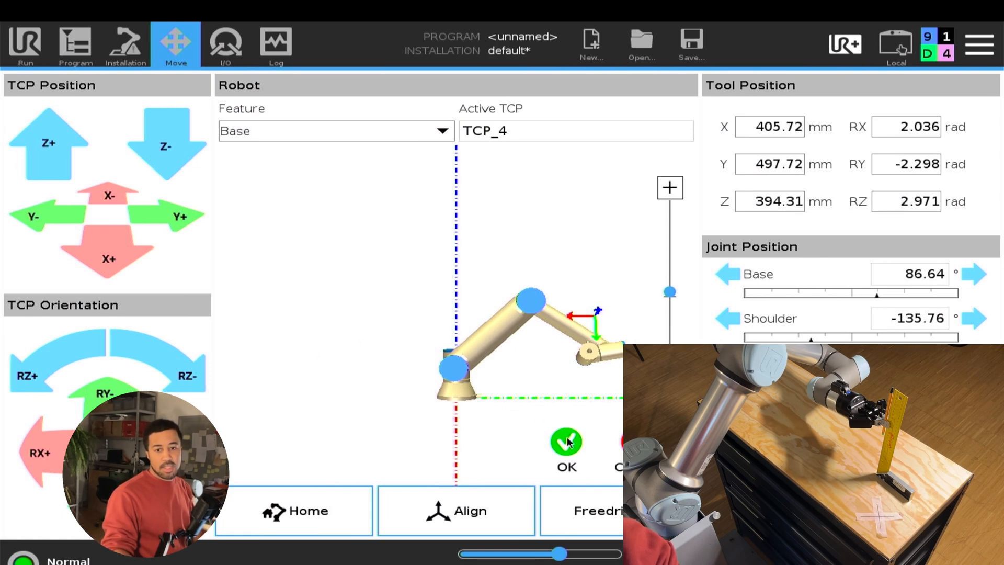
click(124, 45)
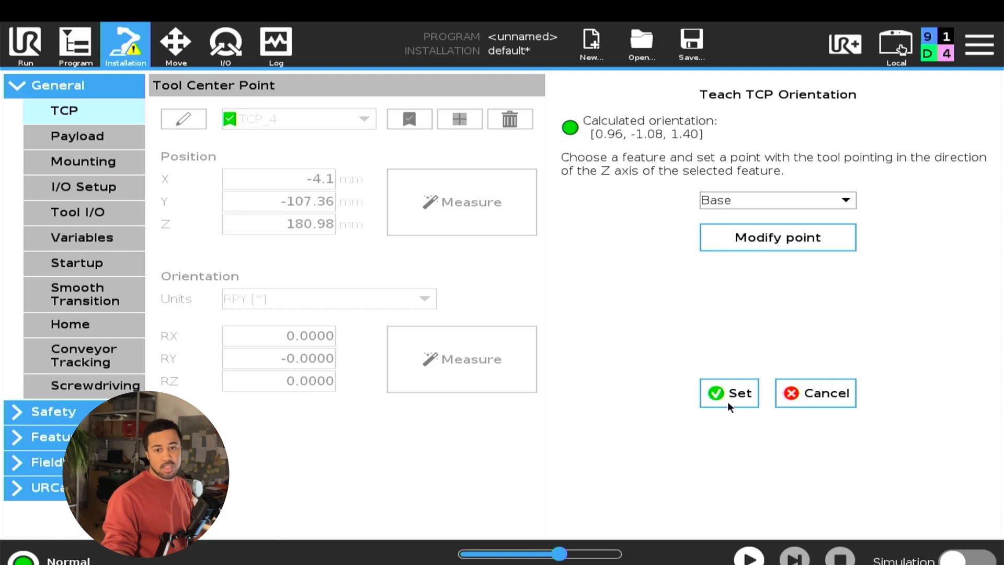
- Apply the calculated orientation RX -21.16, RY -73.57, RZ 111.13 to TCP_4
click(728, 392)
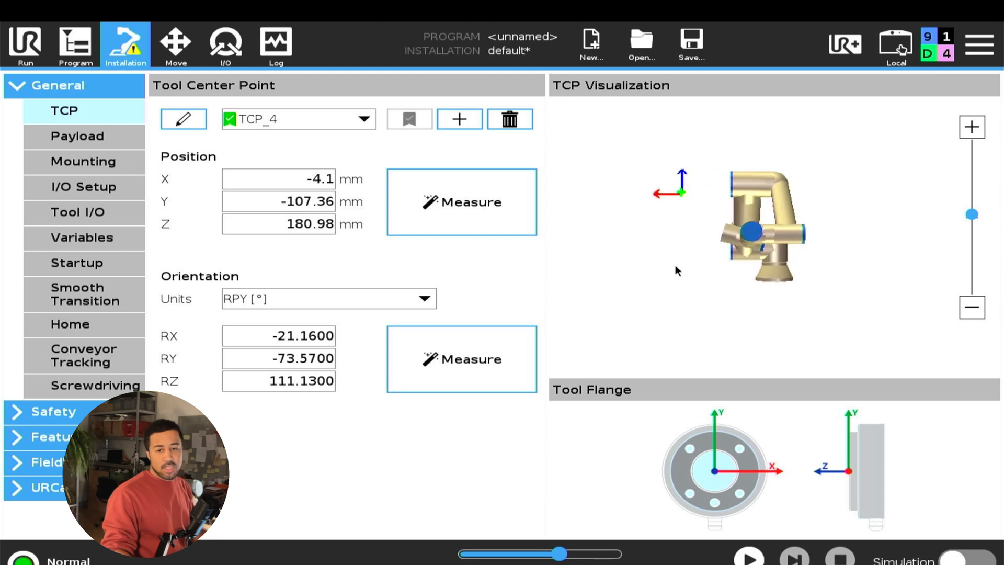
mouse_move(673, 199)
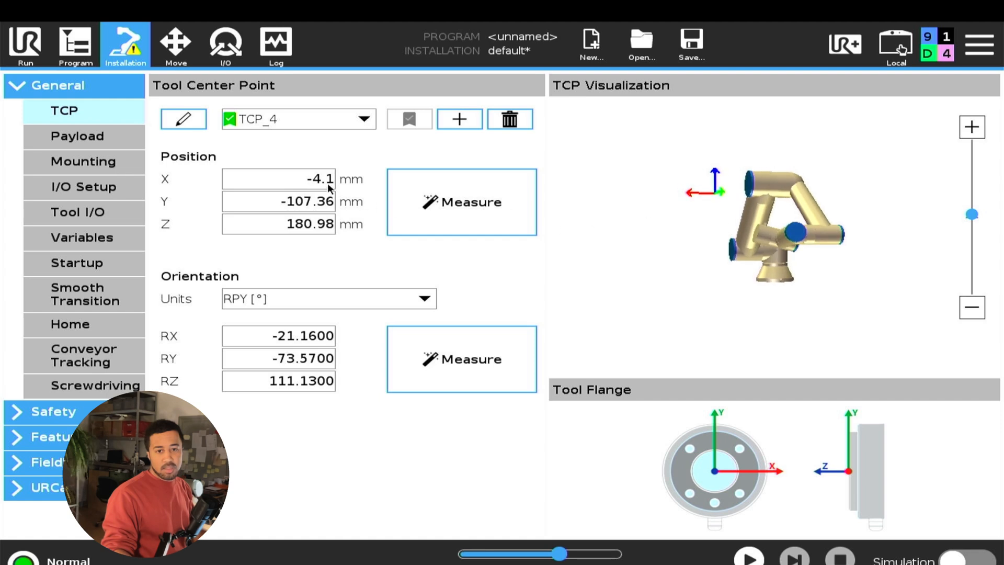
mouse_move(632, 244)
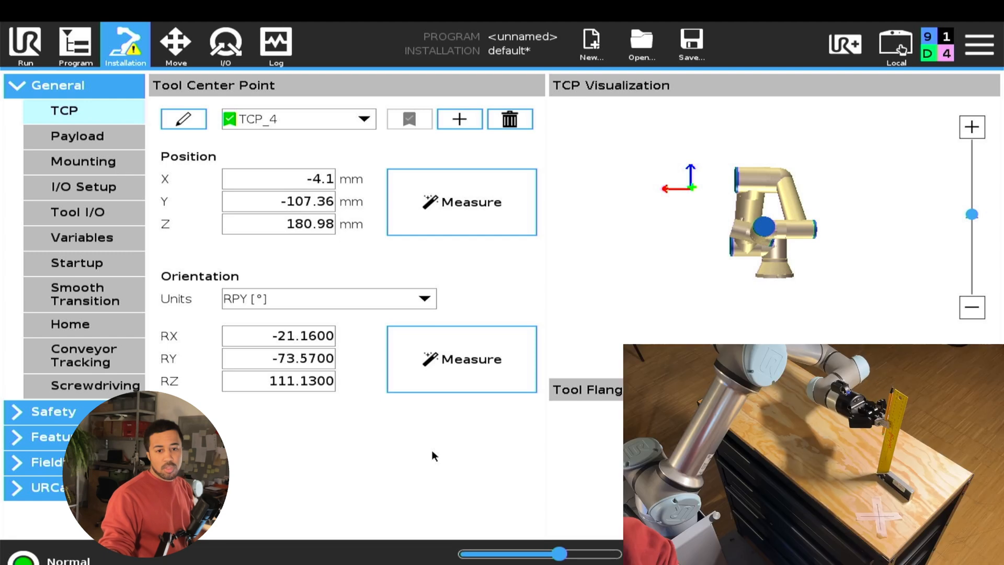
mouse_move(380, 352)
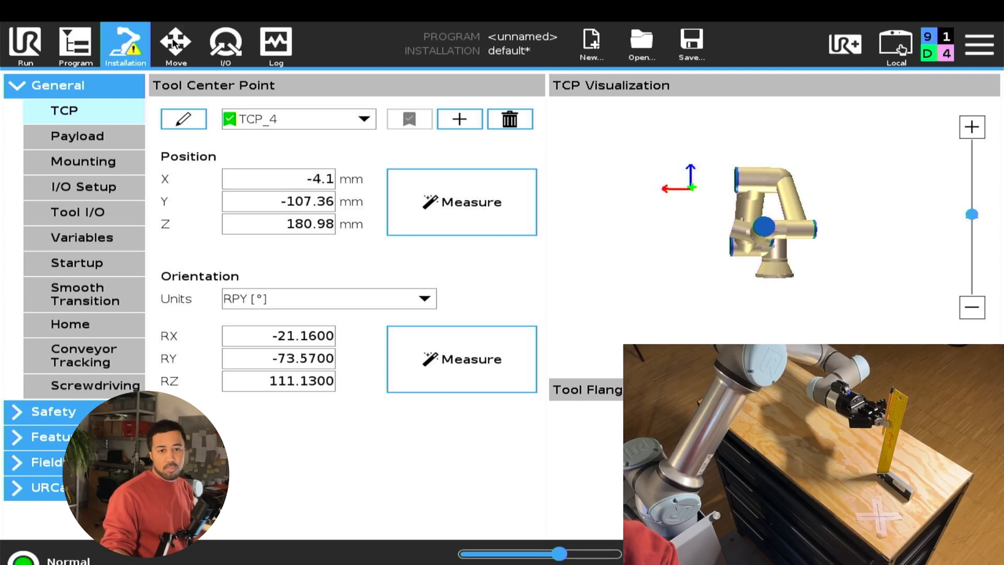
click(175, 44)
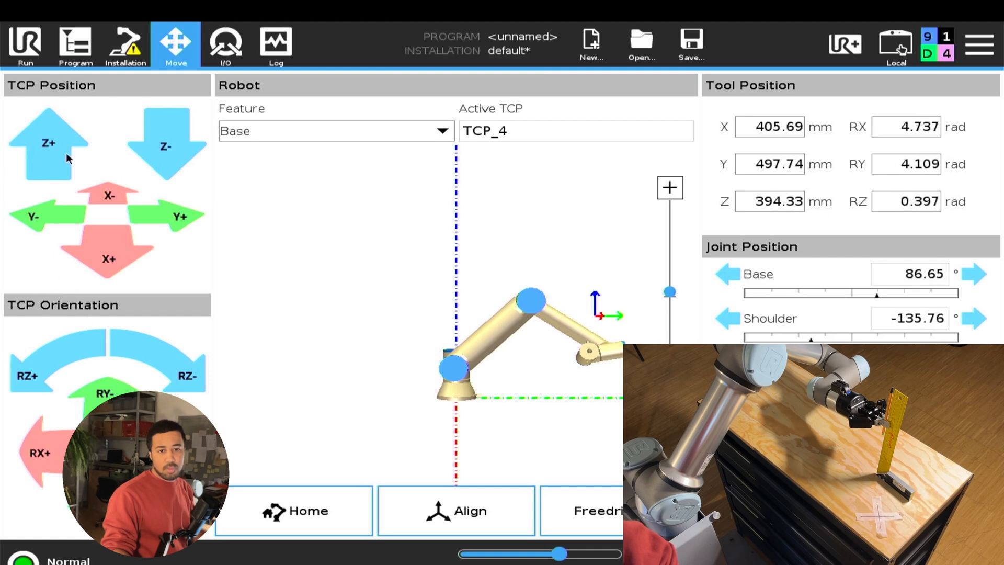
- Set the jog Feature to Tool and move the pen out and back along its tool Z axis
click(335, 131)
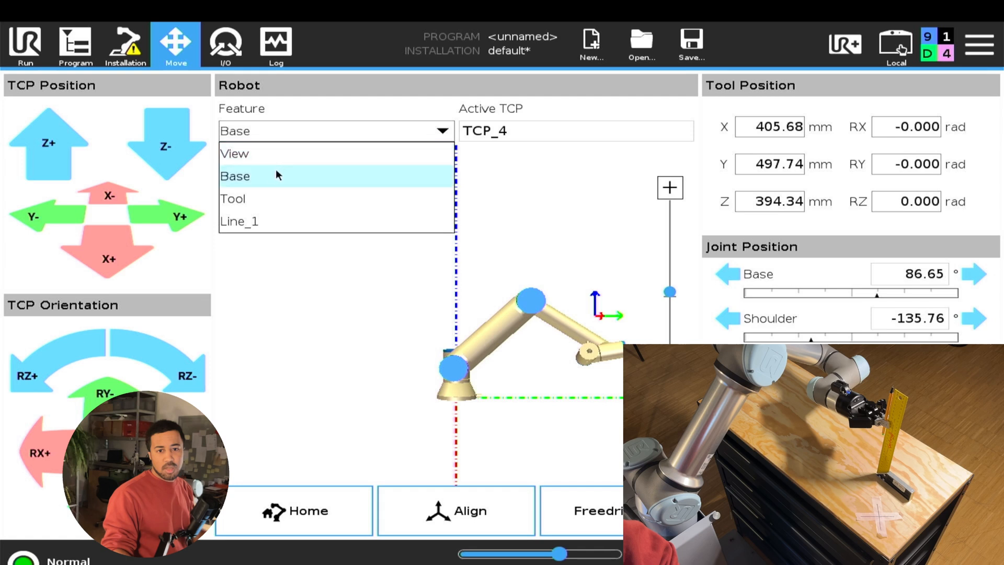
click(232, 199)
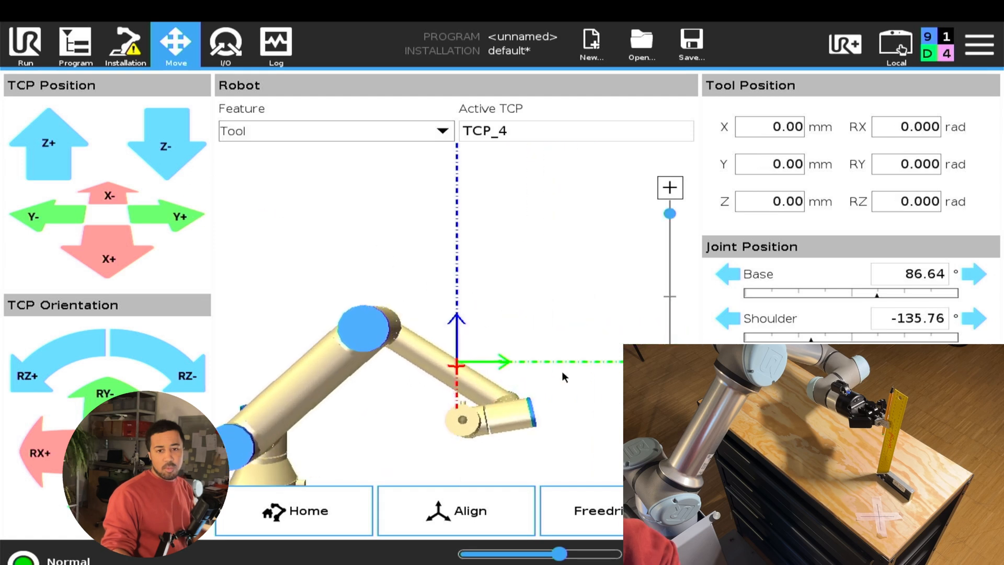
mouse_move(450, 224)
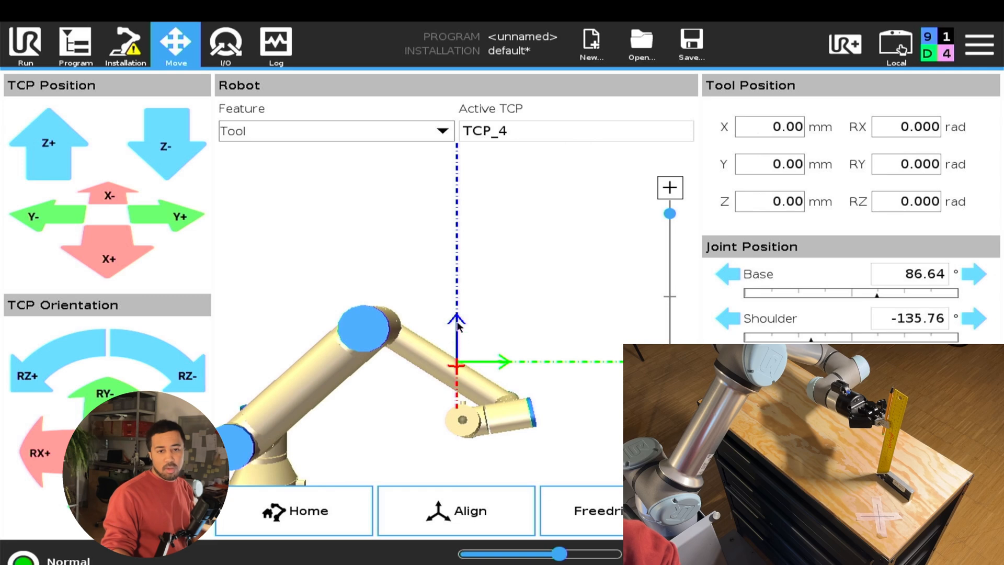
mouse_move(249, 270)
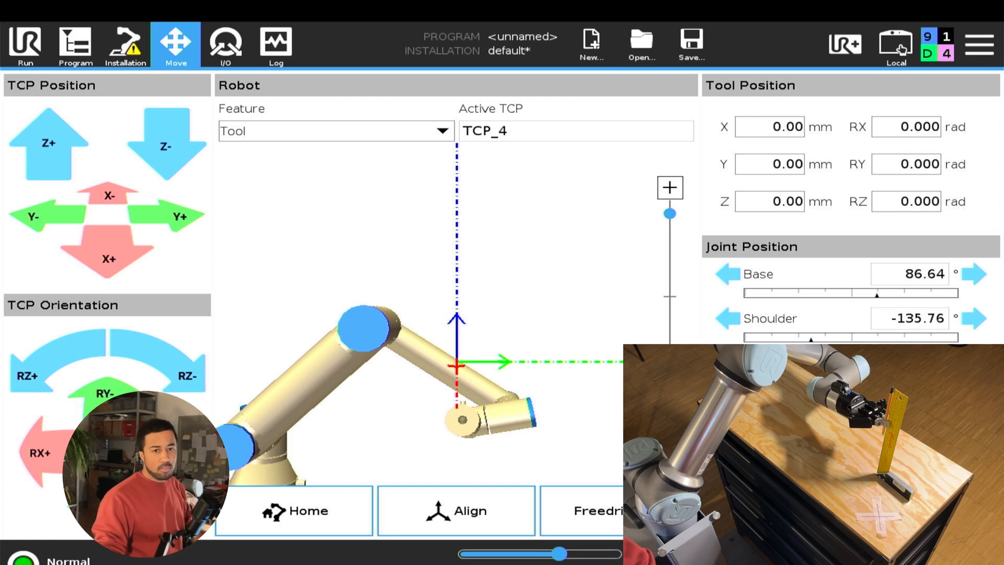
click(47, 143)
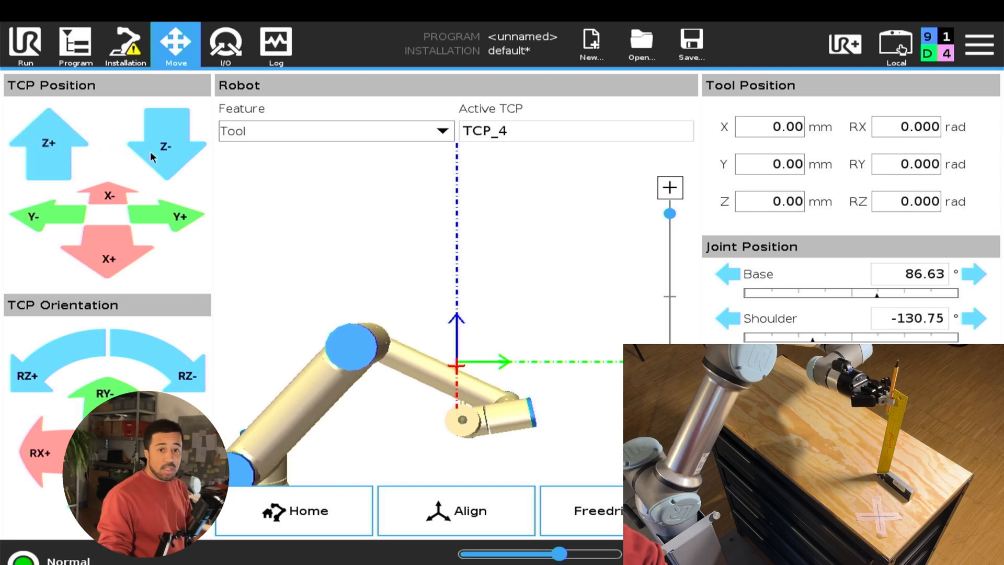
click(166, 145)
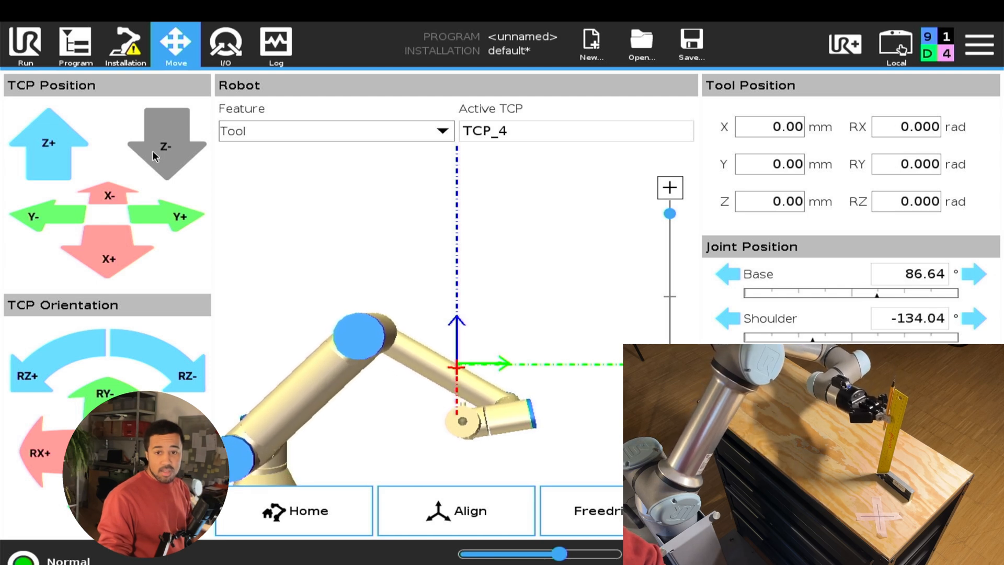
click(167, 144)
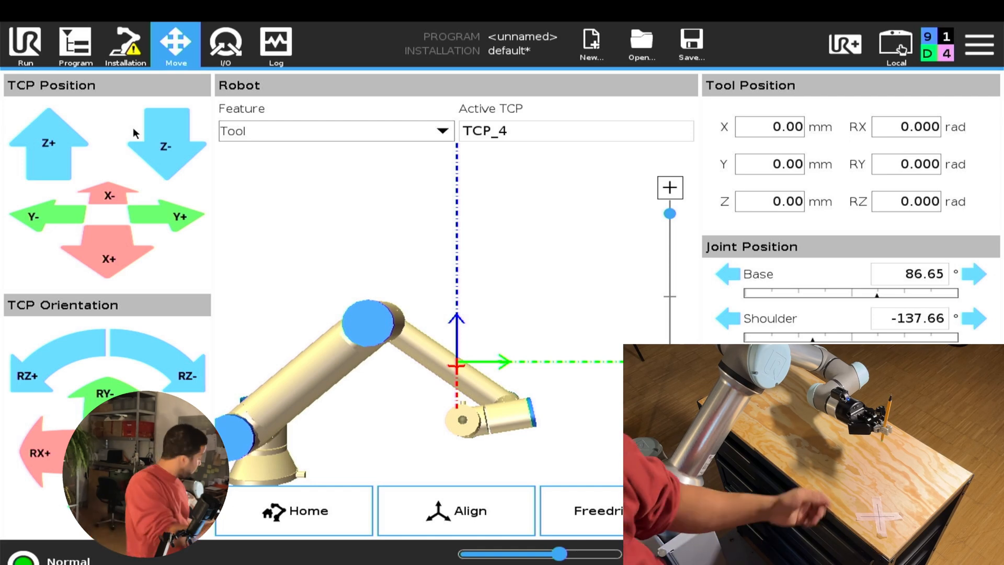
click(582, 510)
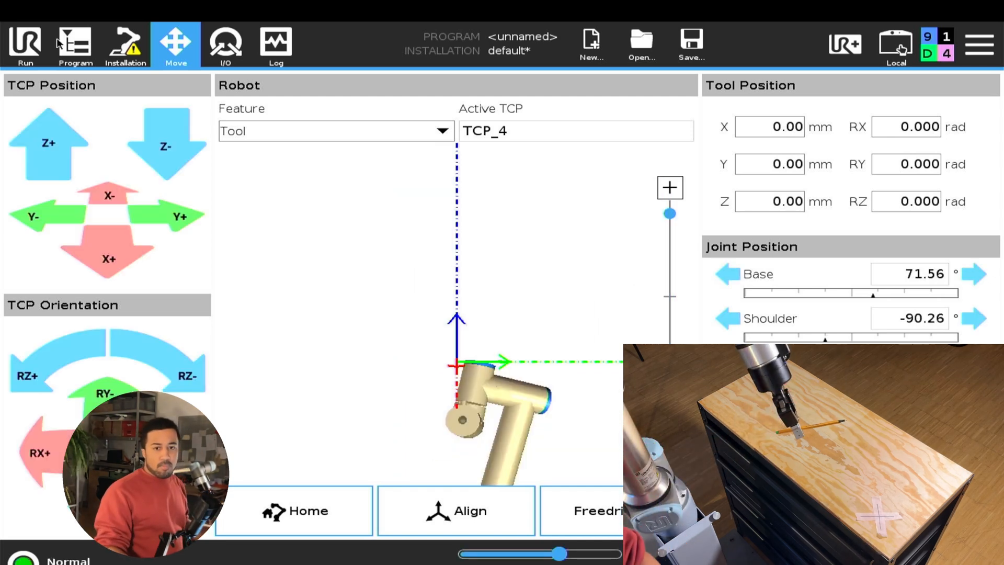
- Jog the pen forward and back along tool Z again from the pose above the table
click(335, 131)
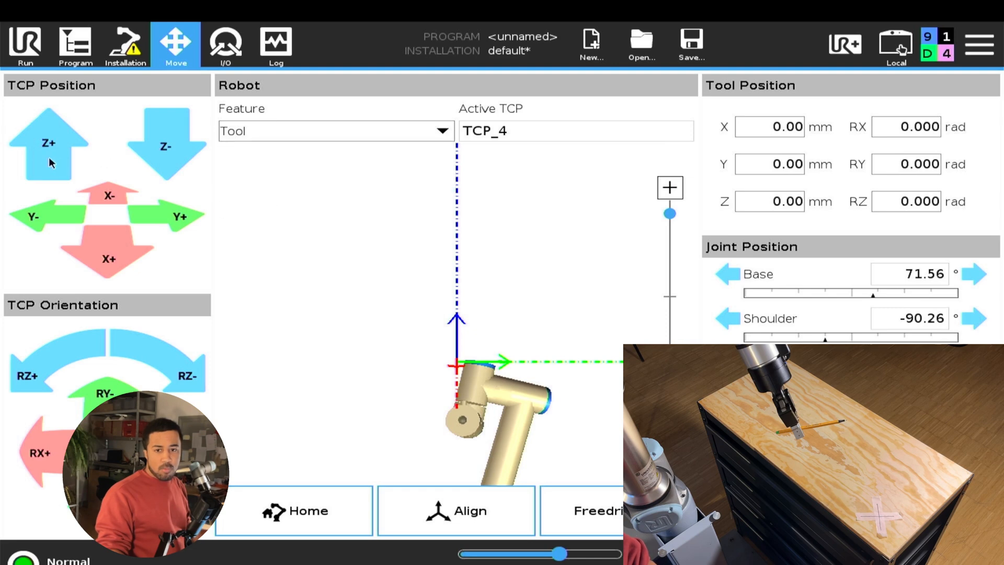
click(49, 142)
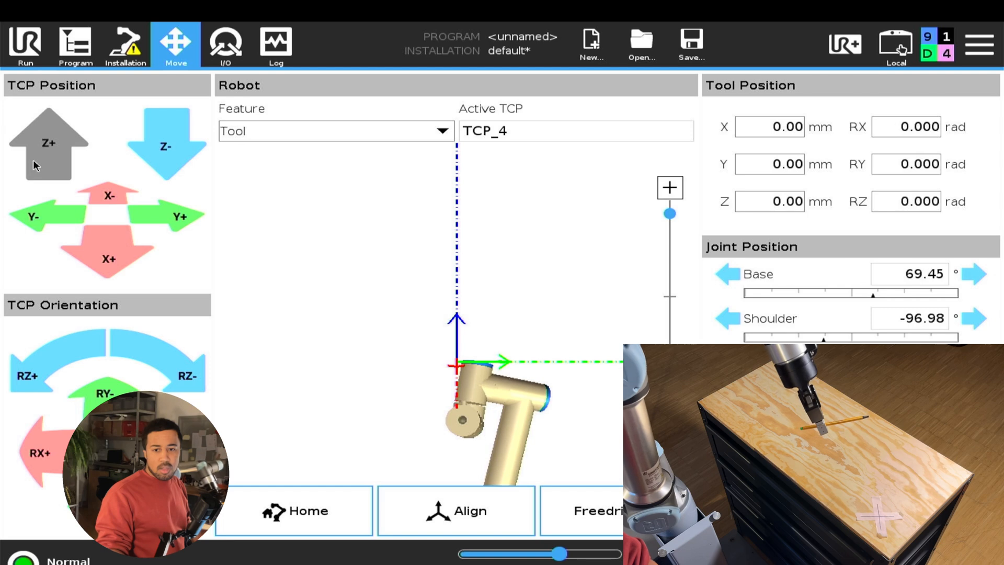
click(163, 145)
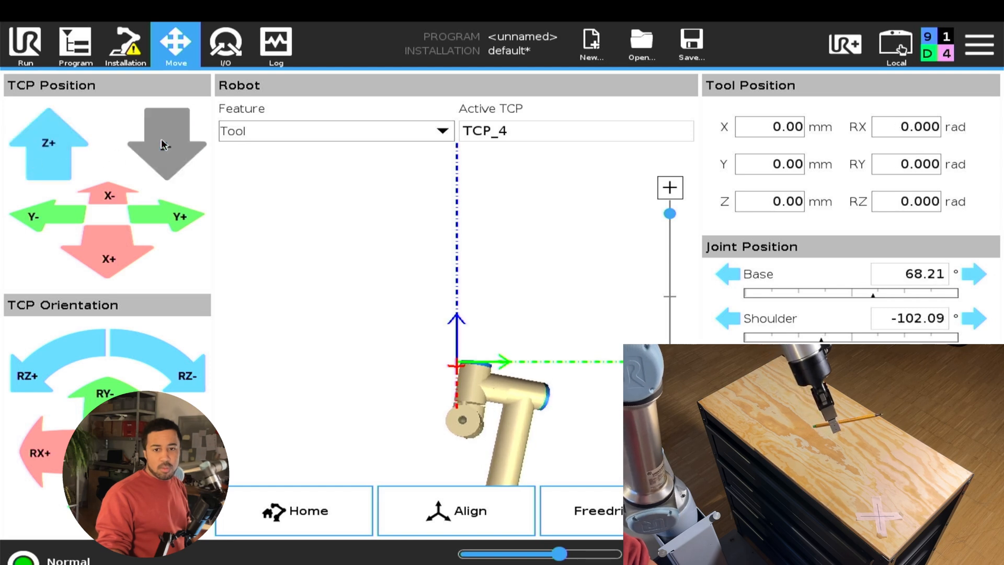
click(167, 145)
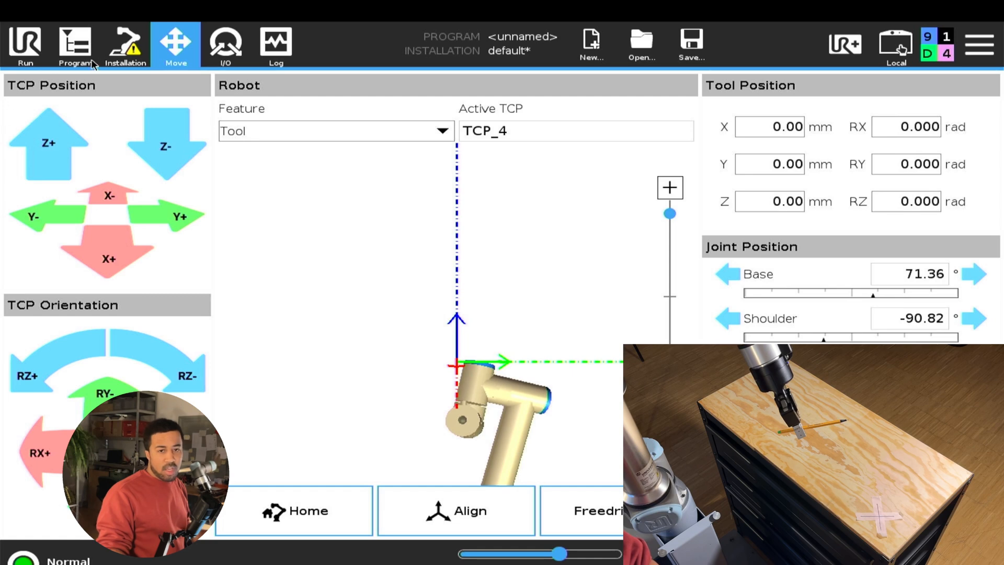
mouse_move(100, 87)
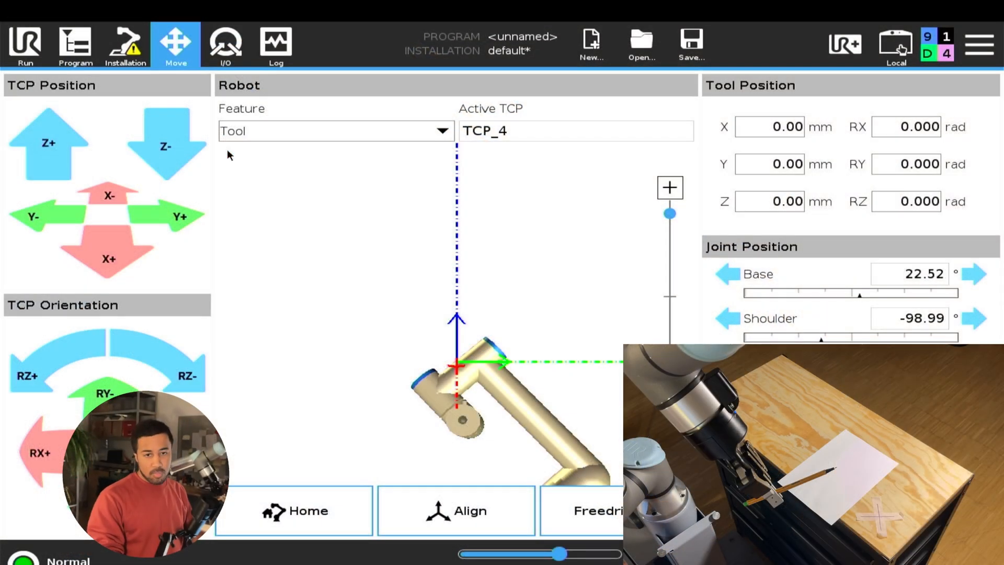
- Return to the TCP_4 settings with the pen positioned over the paper
click(125, 45)
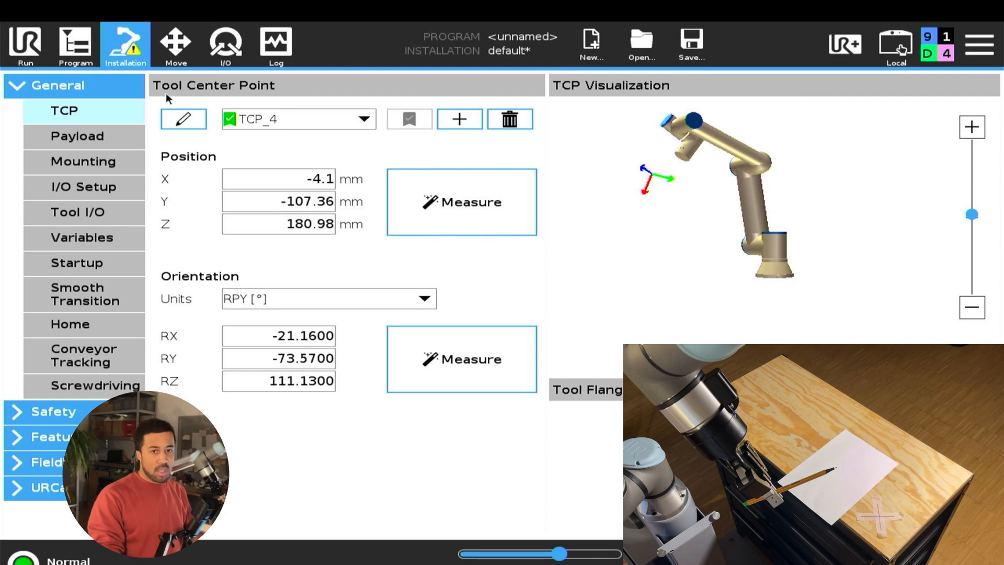
mouse_move(178, 84)
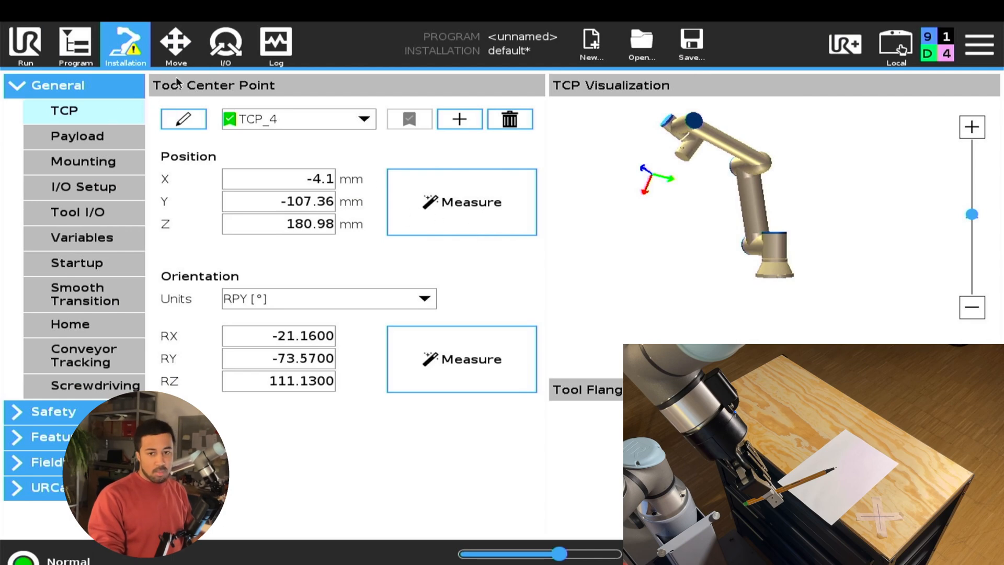
mouse_move(421, 279)
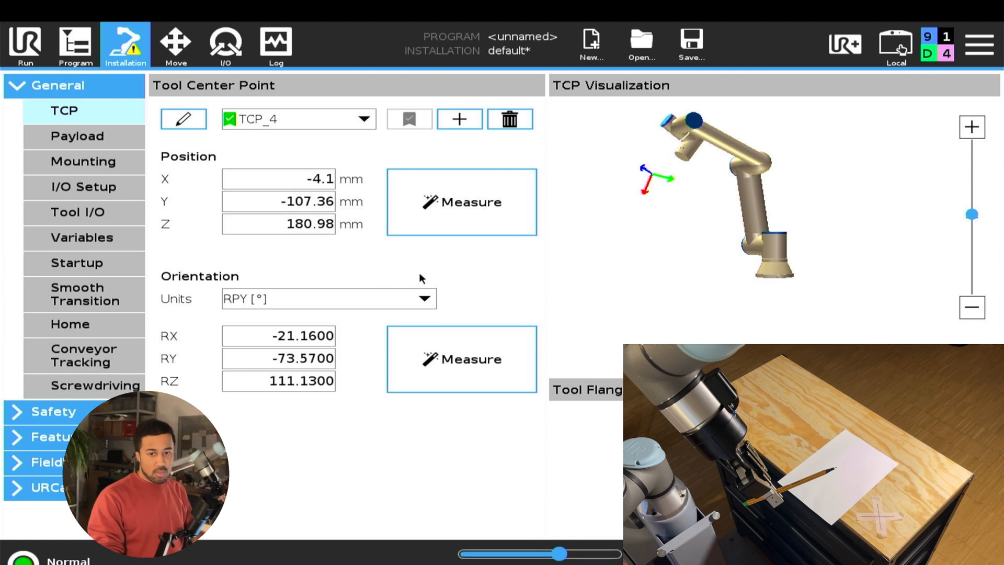